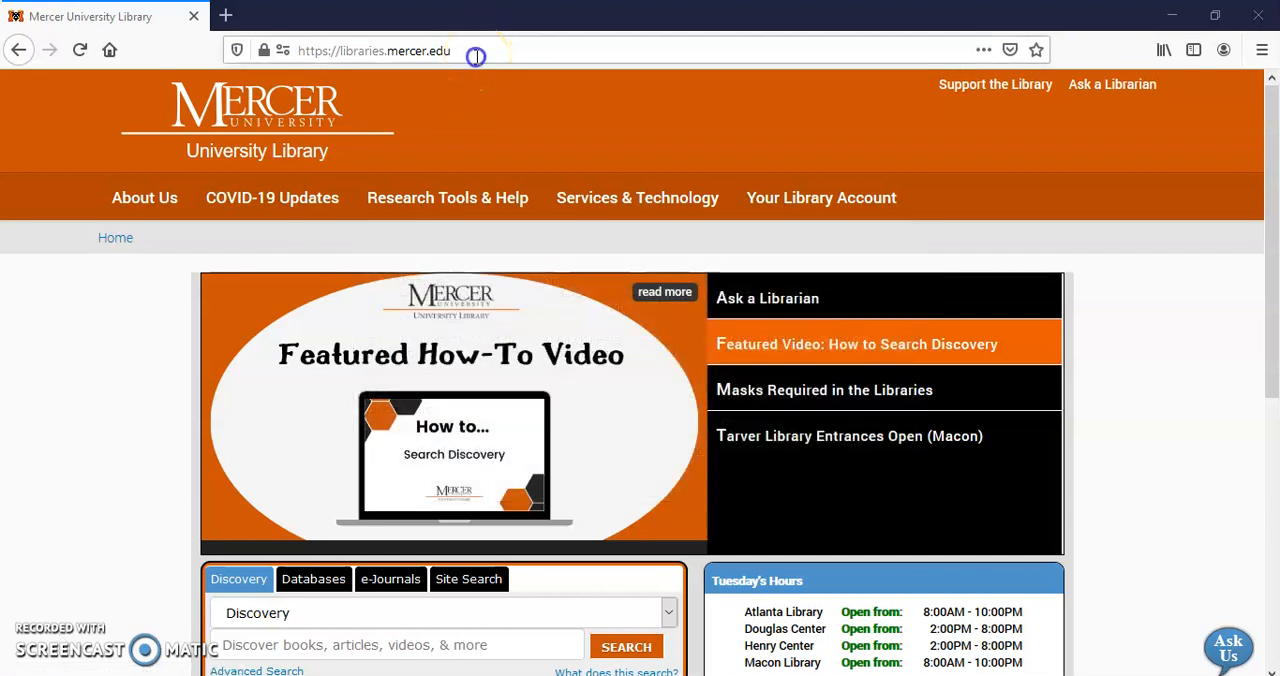
Step: Run a Discovery search for 'Social injustice and race' from the library homepage
{"action": "left_click", "coordinate": [375, 50]}
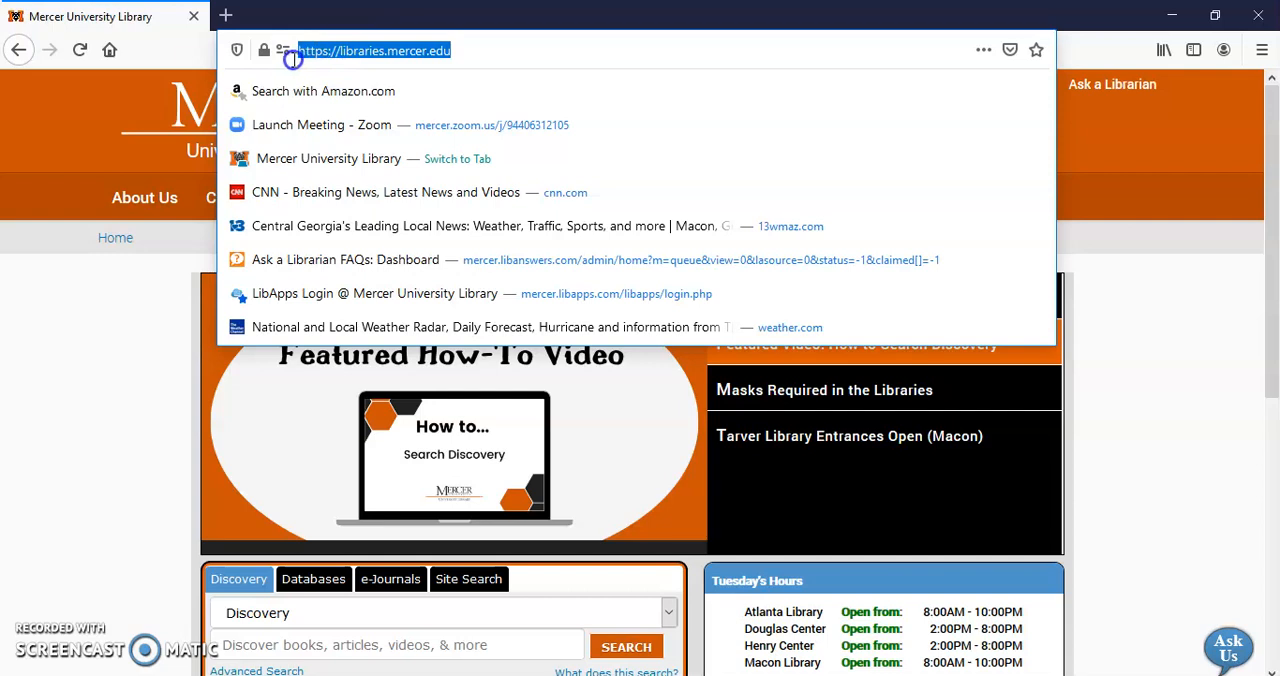
{"action": "mouse_move", "coordinate": [1270, 205]}
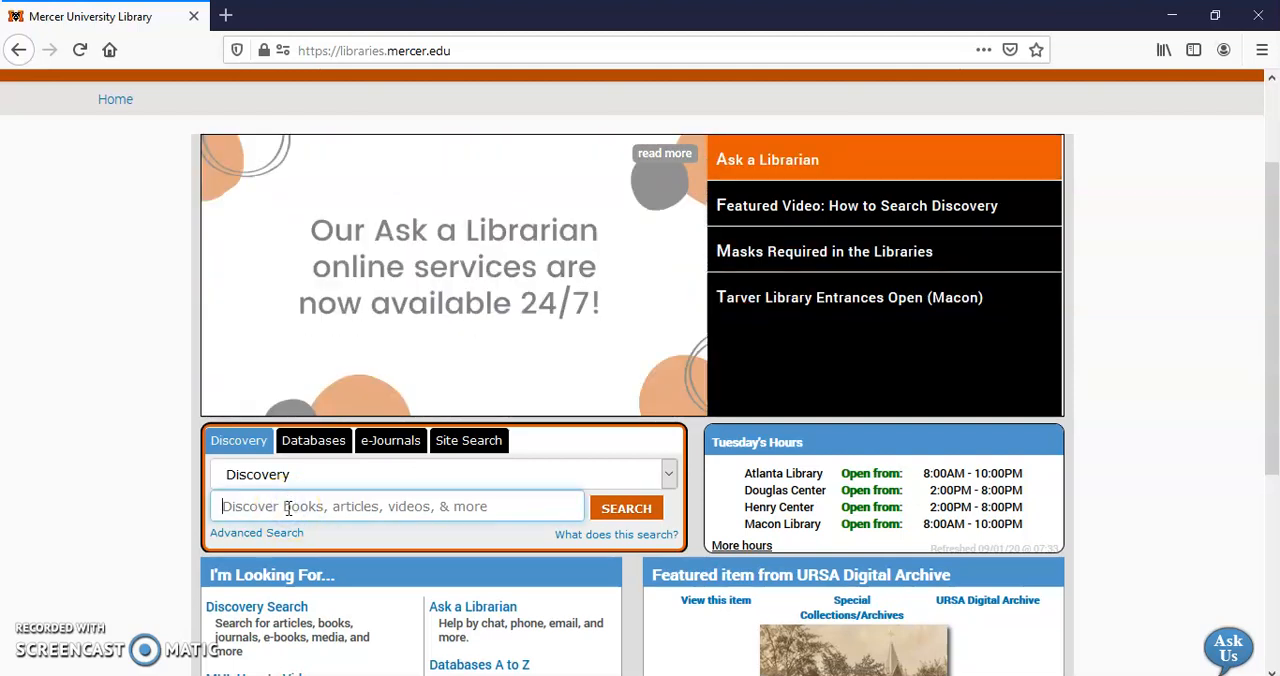
{"action": "type", "text": "Social injustice and race"}
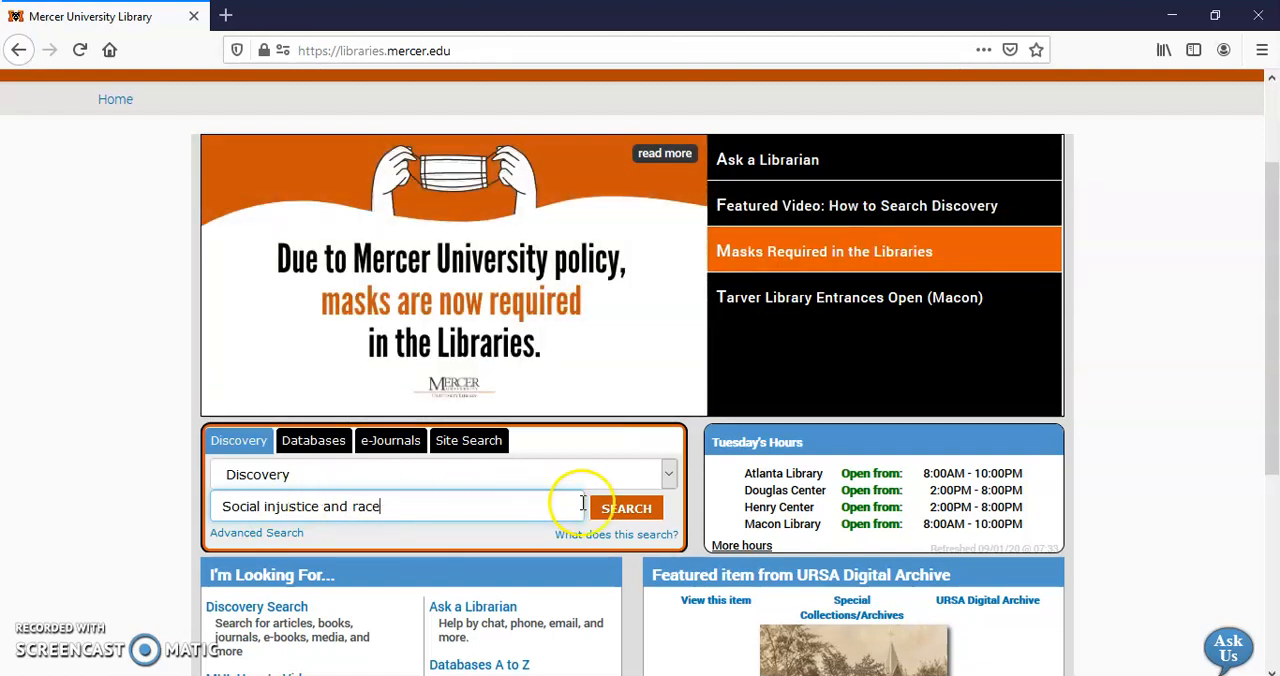
{"action": "left_click", "coordinate": [627, 507]}
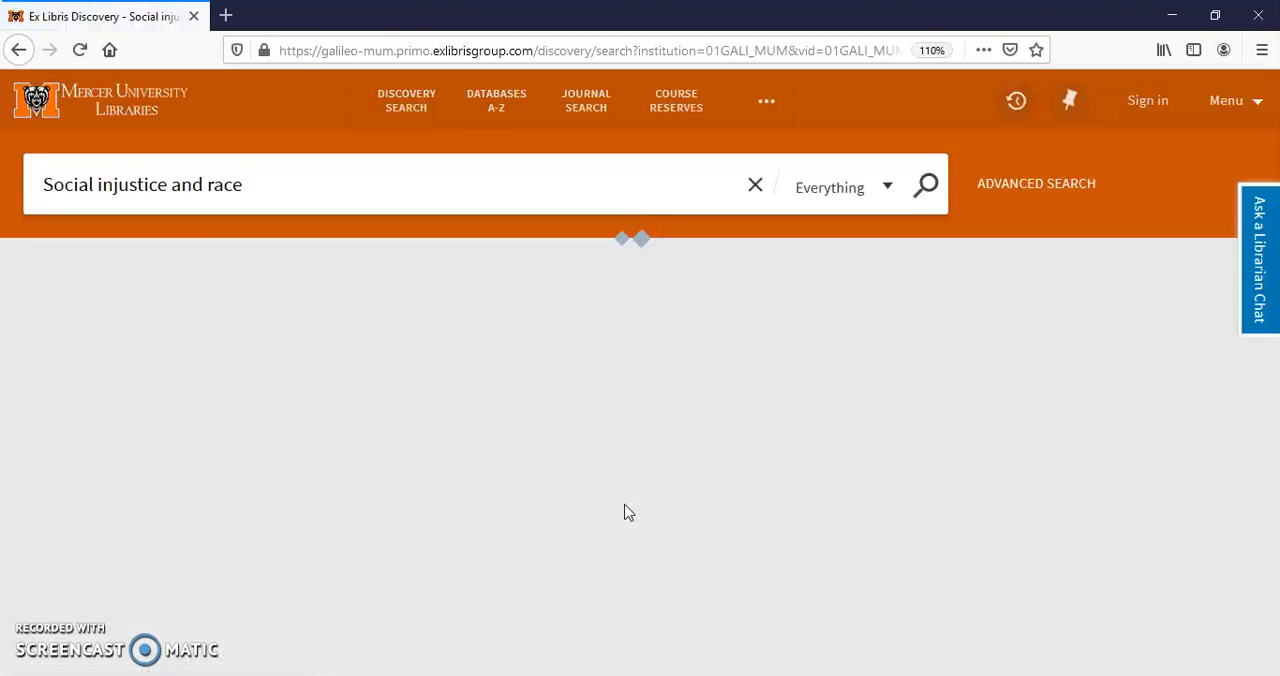
Step: Switch the search scope from Everything to Library Catalog and rerun the search
{"action": "left_click", "coordinate": [912, 185]}
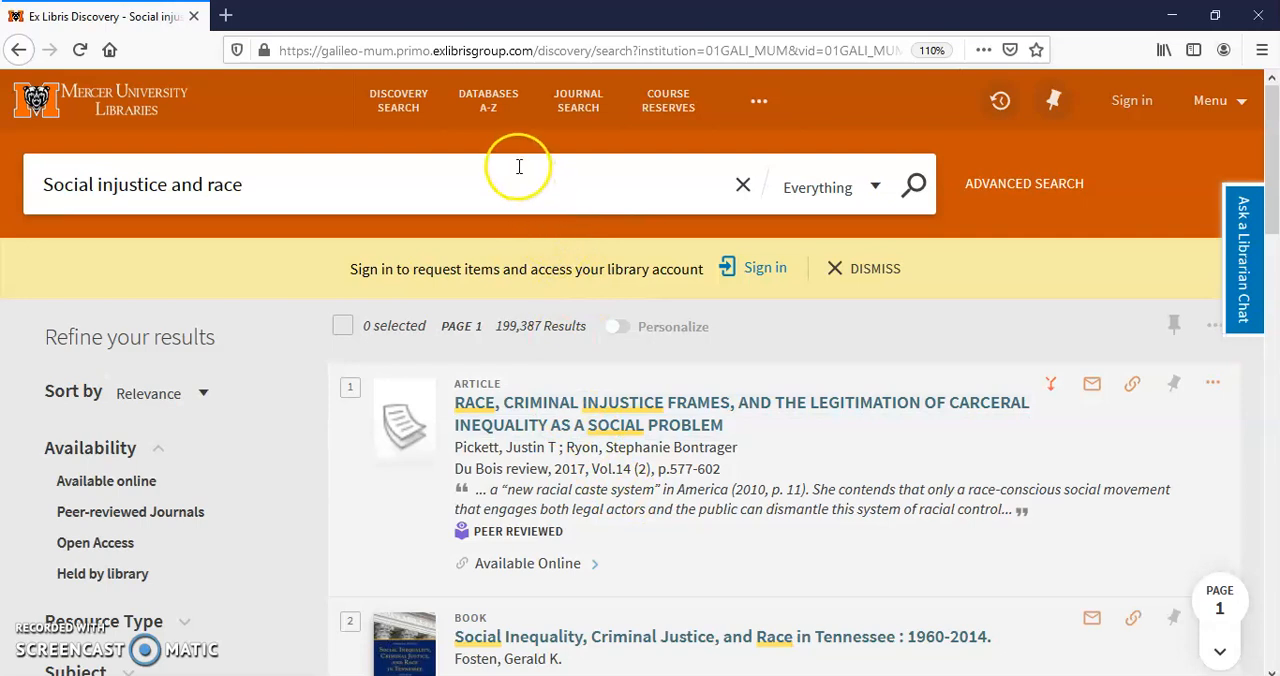
{"action": "mouse_move", "coordinate": [835, 205]}
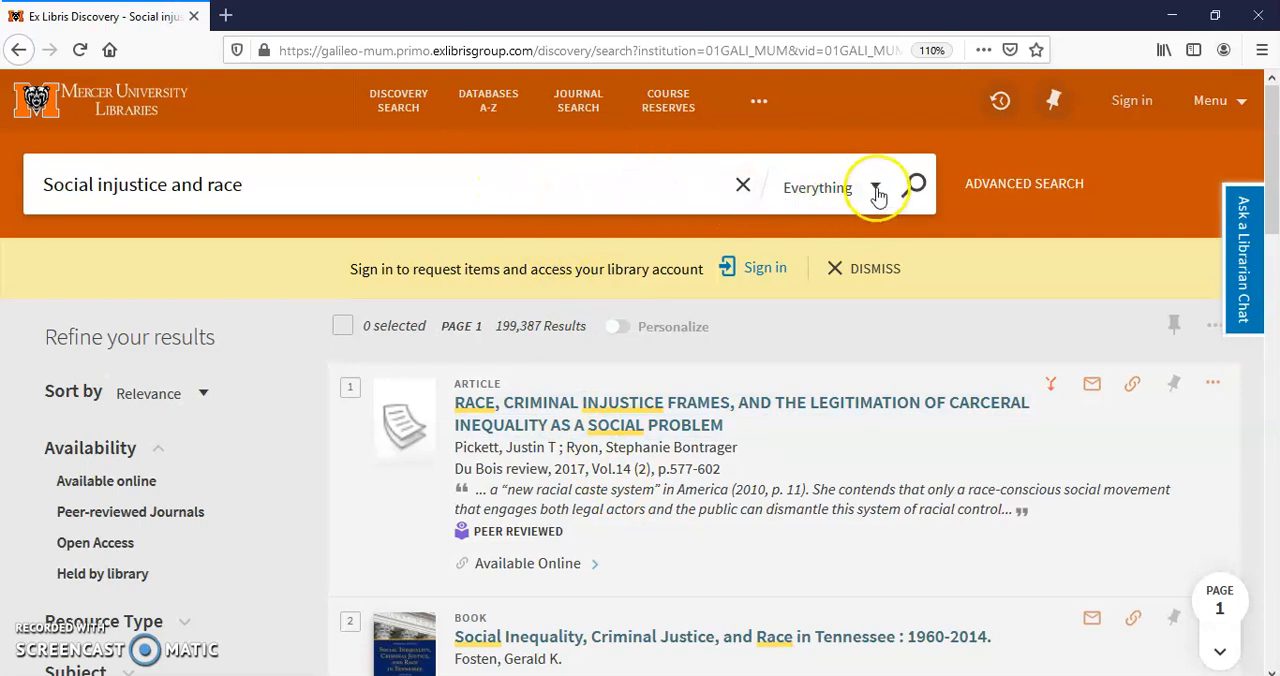
{"action": "left_click", "coordinate": [875, 187]}
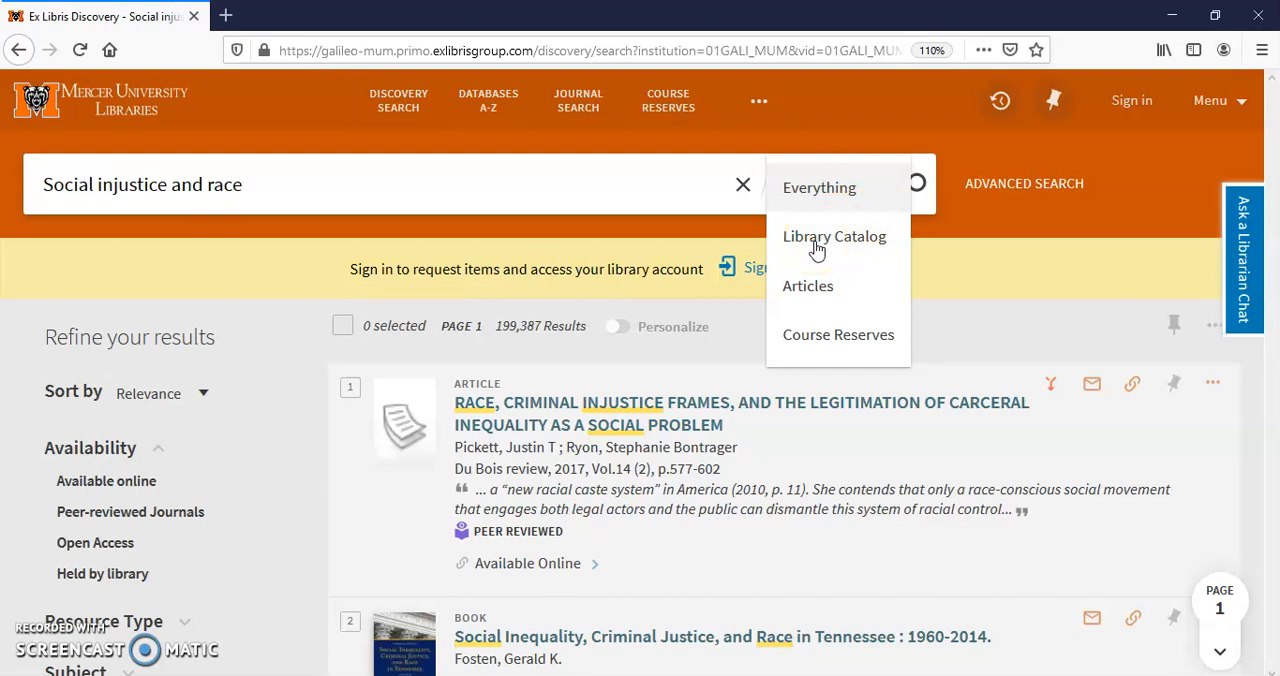
{"action": "left_click", "coordinate": [834, 236]}
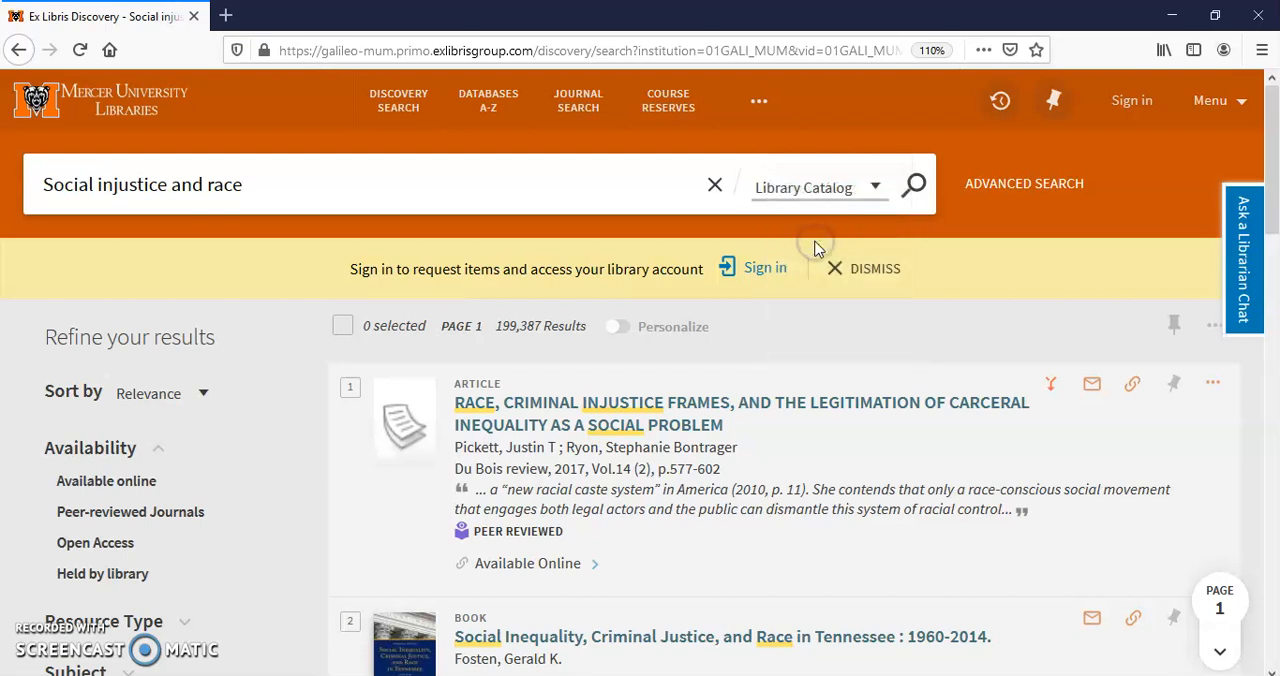
{"action": "mouse_move", "coordinate": [866, 227]}
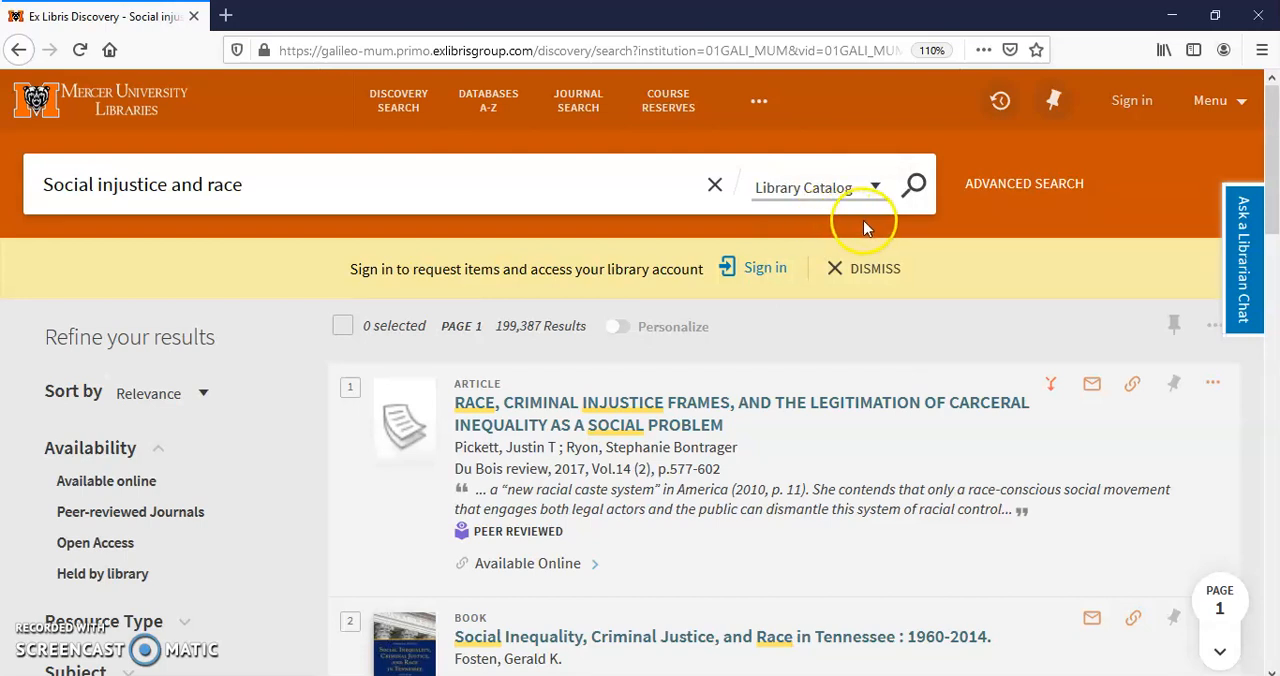
{"action": "left_click", "coordinate": [913, 184]}
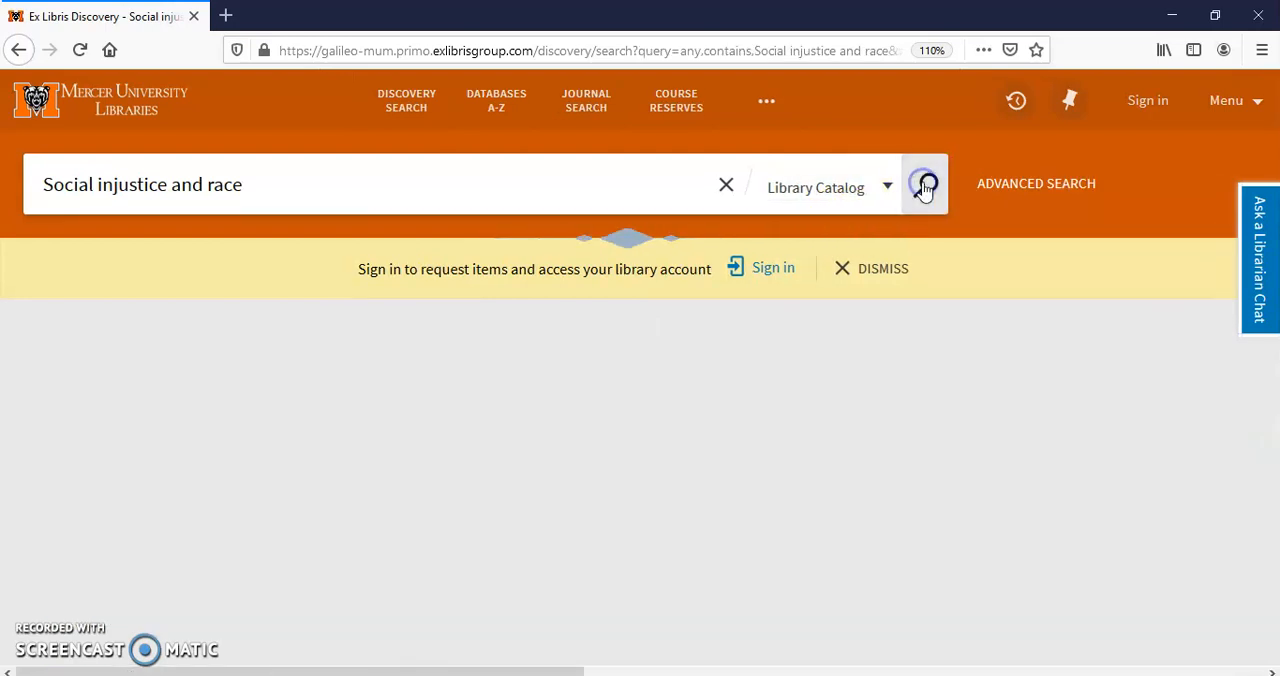
Step: Scroll through the 920 catalog results and open 'Them goon rules: fugitive essays on radical Black feminism'
{"action": "left_click", "coordinate": [922, 184]}
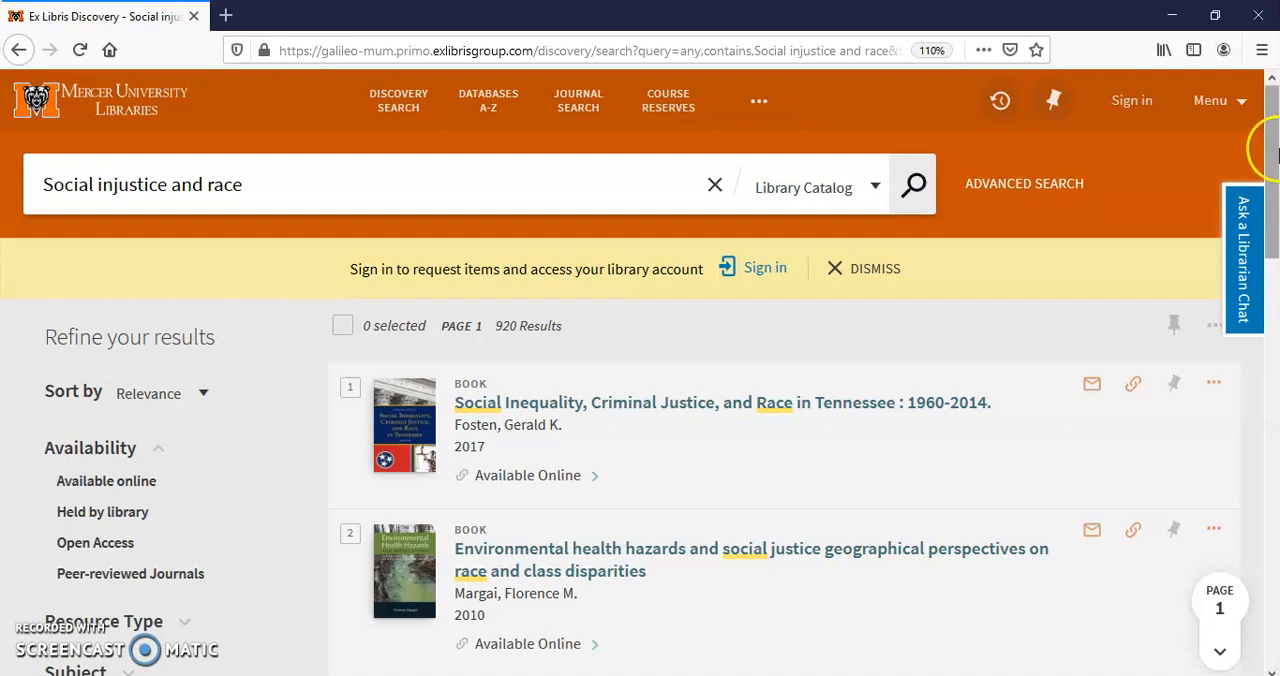
{"action": "scroll", "scroll_direction": "down", "scroll_amount": 3}
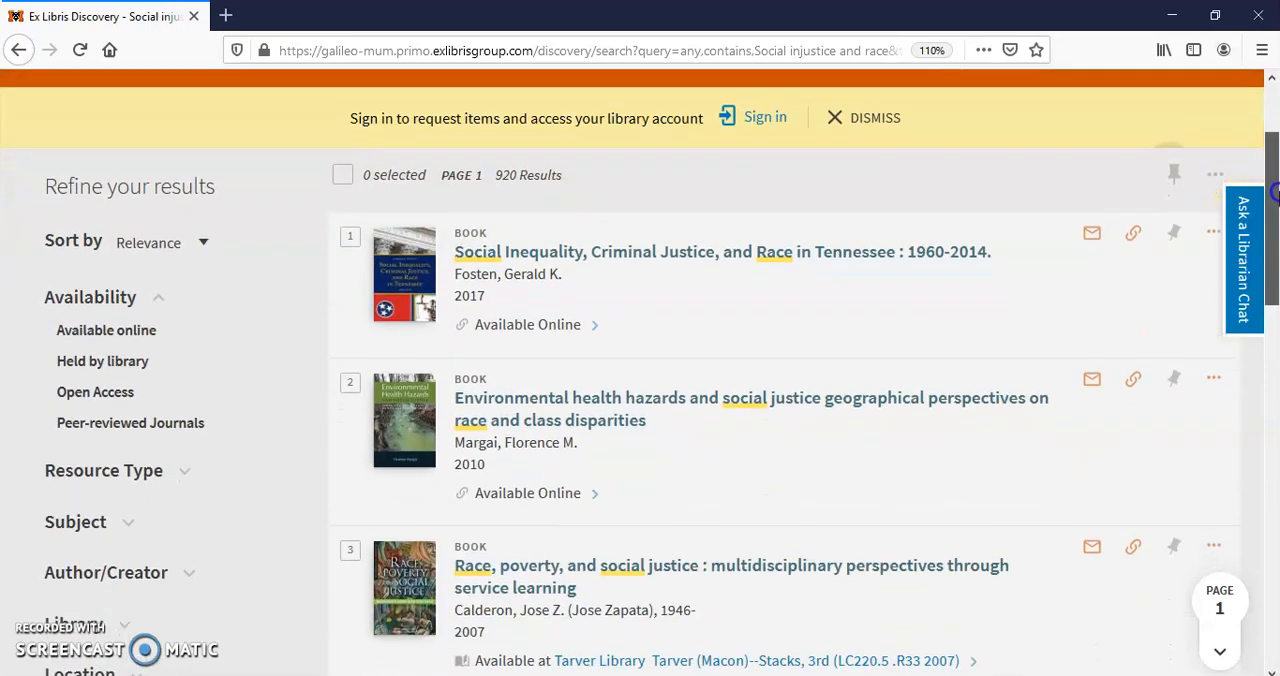
{"action": "scroll", "scroll_direction": "down", "scroll_amount": 3}
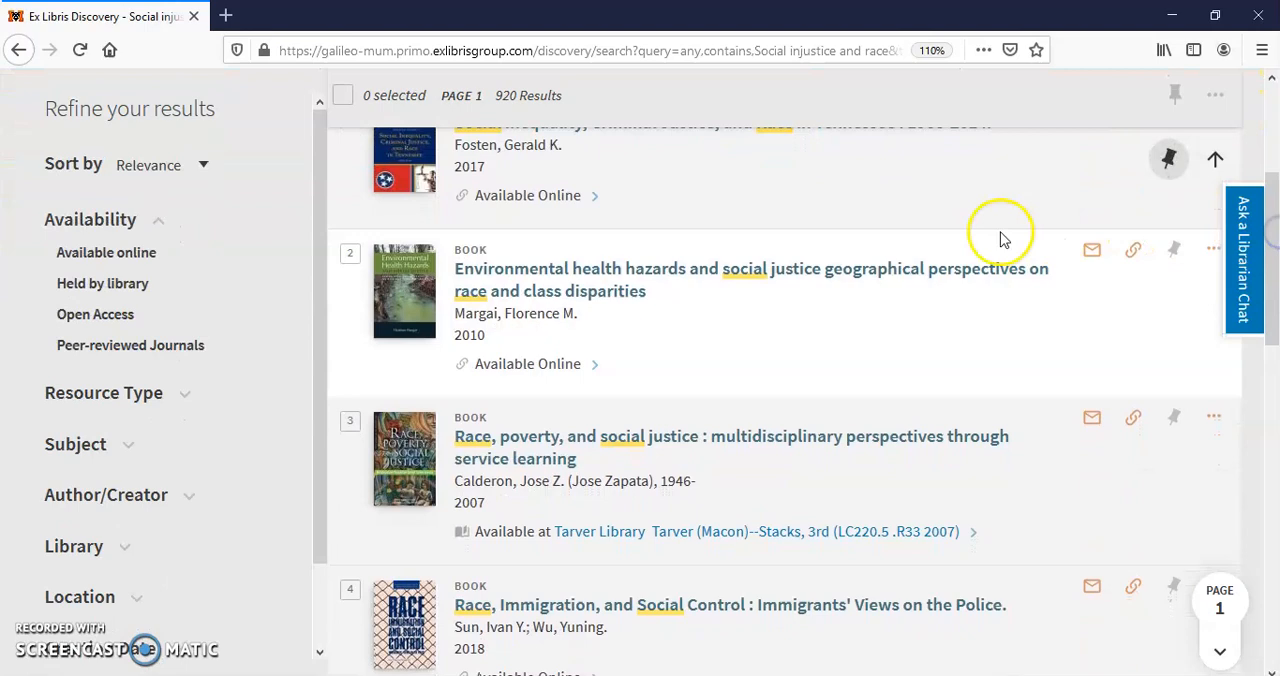
{"action": "mouse_move", "coordinate": [658, 367]}
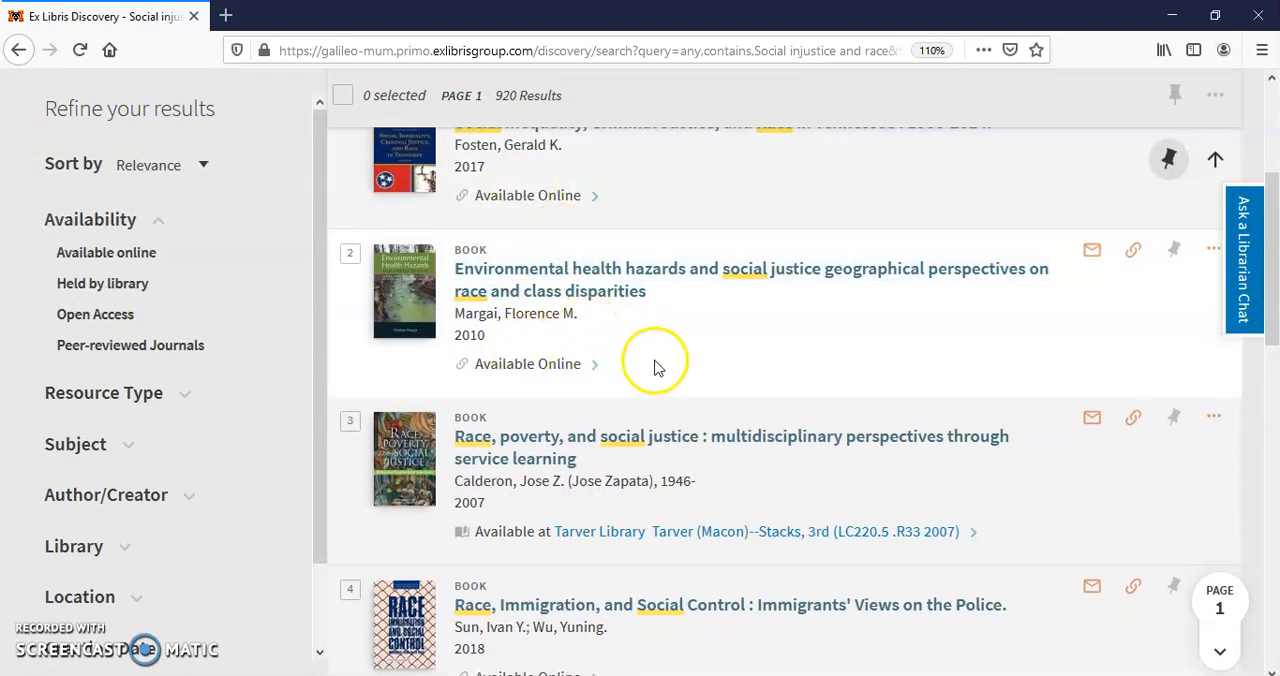
{"action": "mouse_move", "coordinate": [868, 500]}
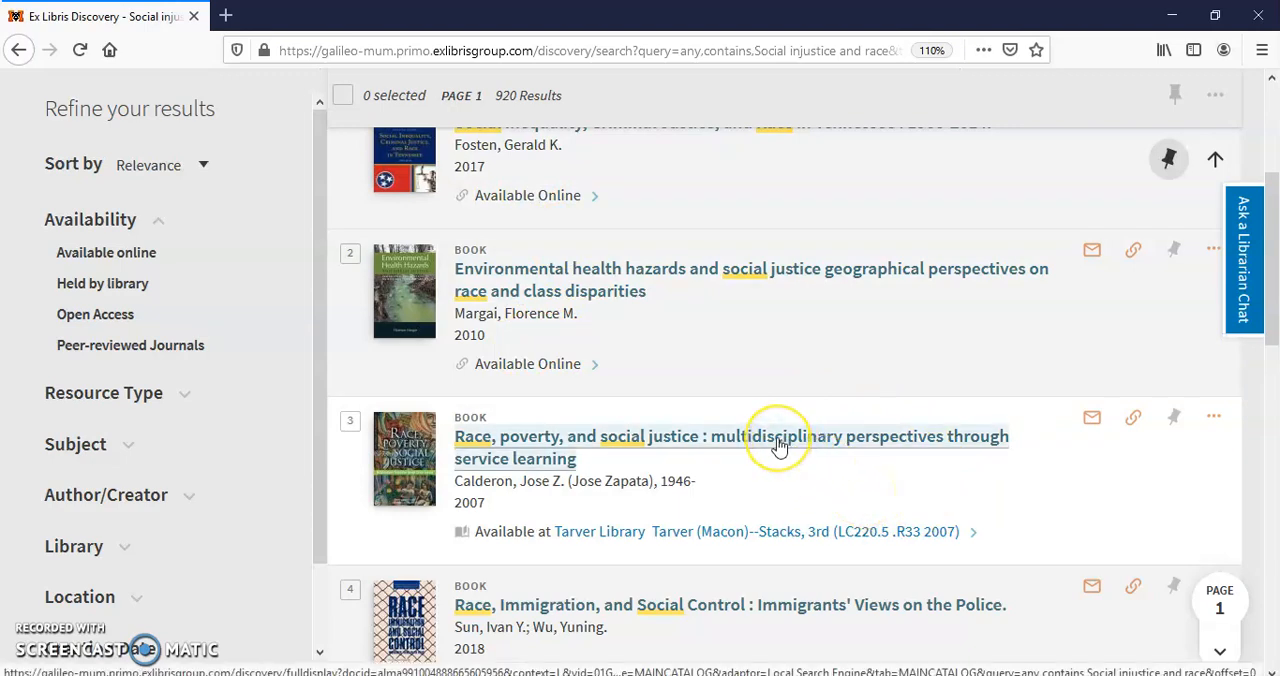
{"action": "scroll", "scroll_direction": "down", "scroll_amount": 3}
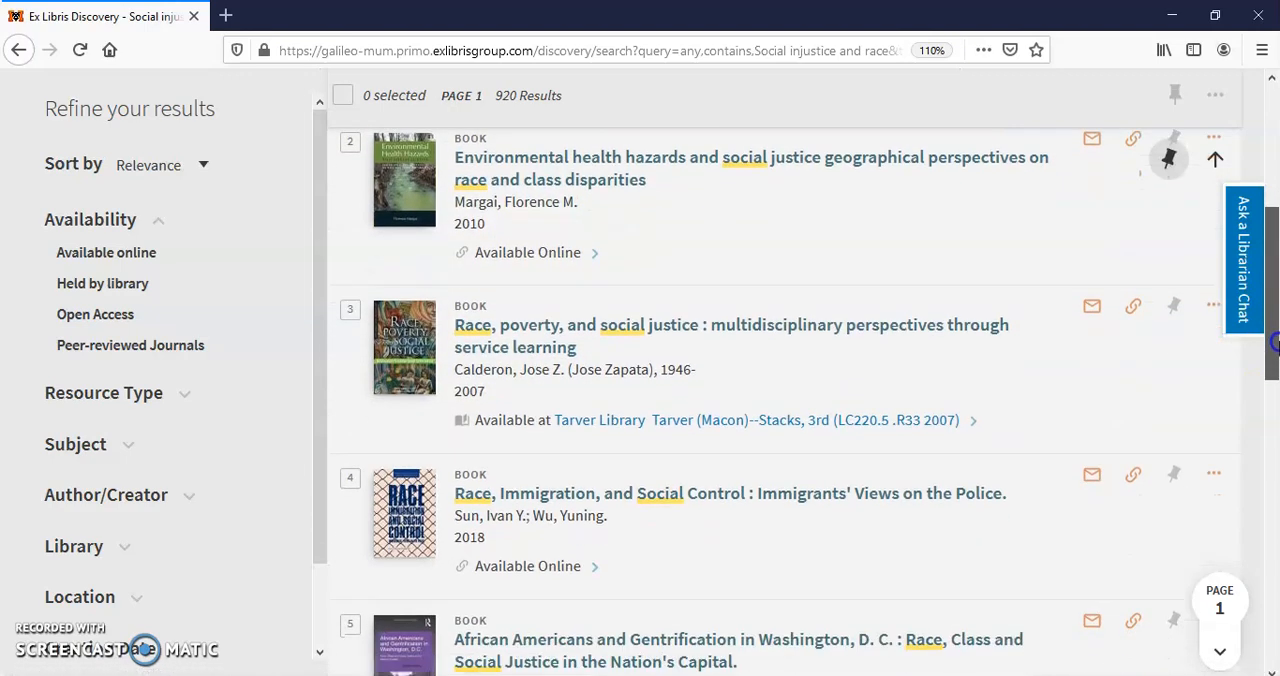
{"action": "scroll", "scroll_direction": "down", "scroll_amount": 3}
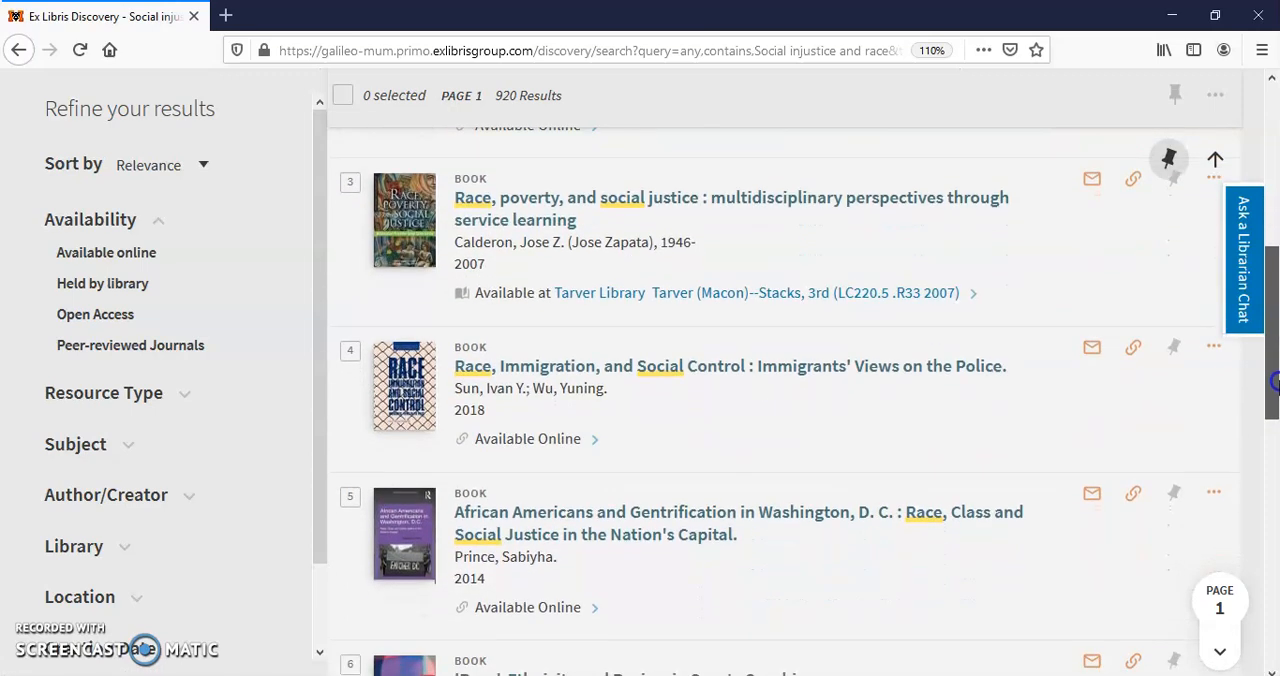
{"action": "scroll", "scroll_direction": "down", "scroll_amount": 3}
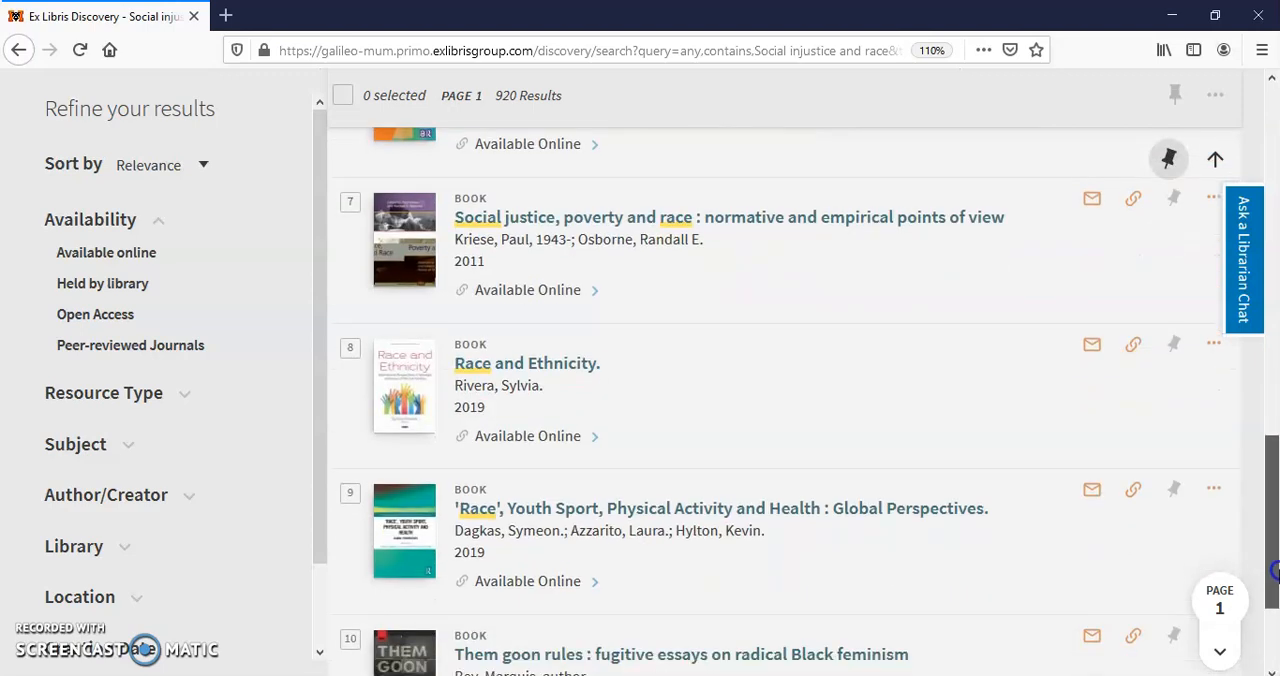
{"action": "scroll", "scroll_direction": "down", "scroll_amount": 3}
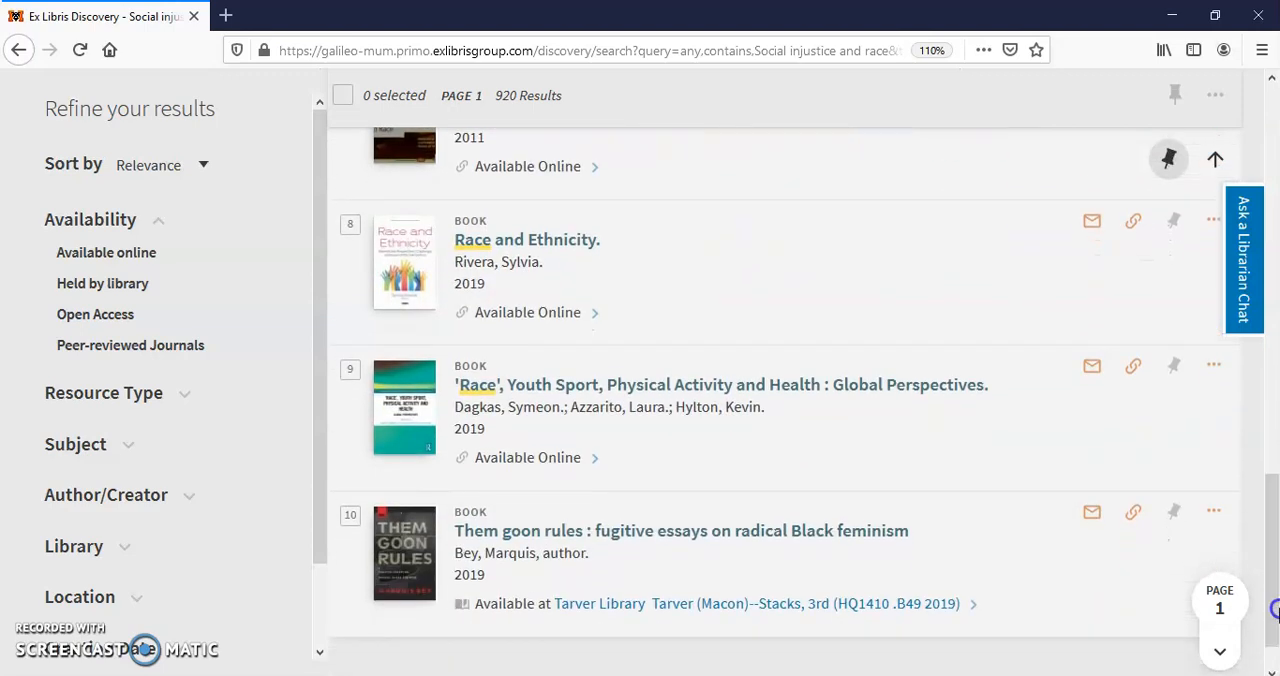
{"action": "mouse_move", "coordinate": [850, 578]}
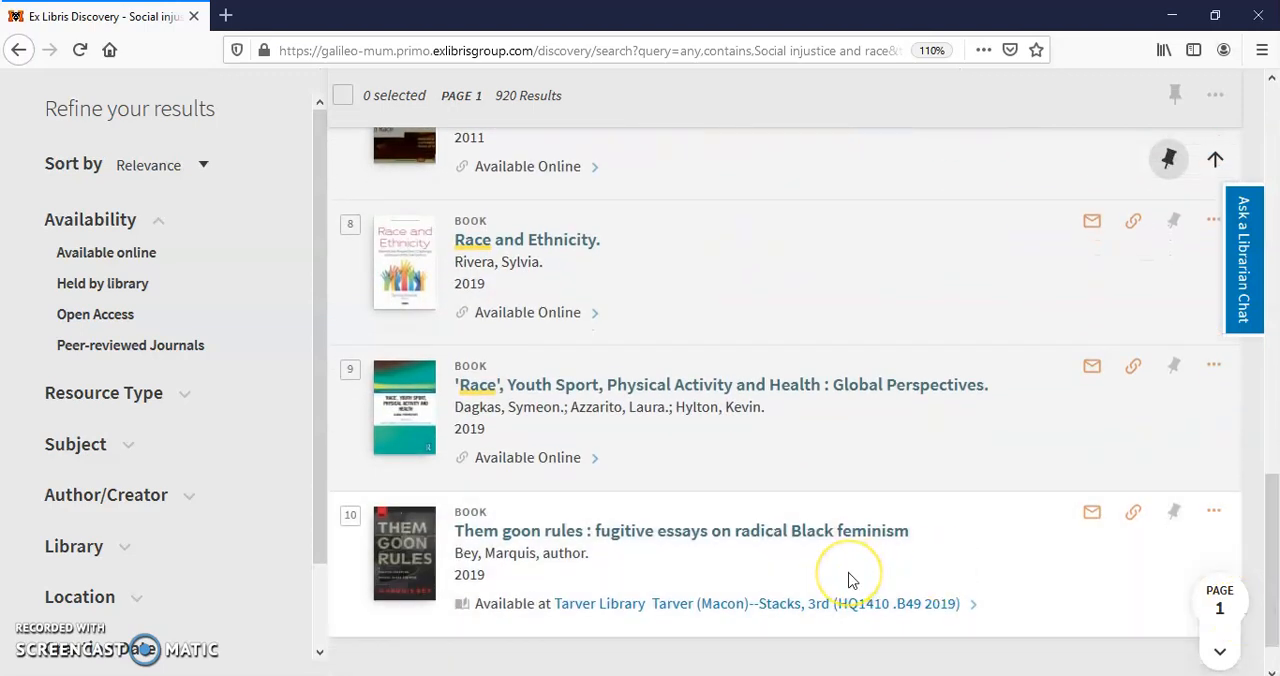
{"action": "mouse_move", "coordinate": [765, 565]}
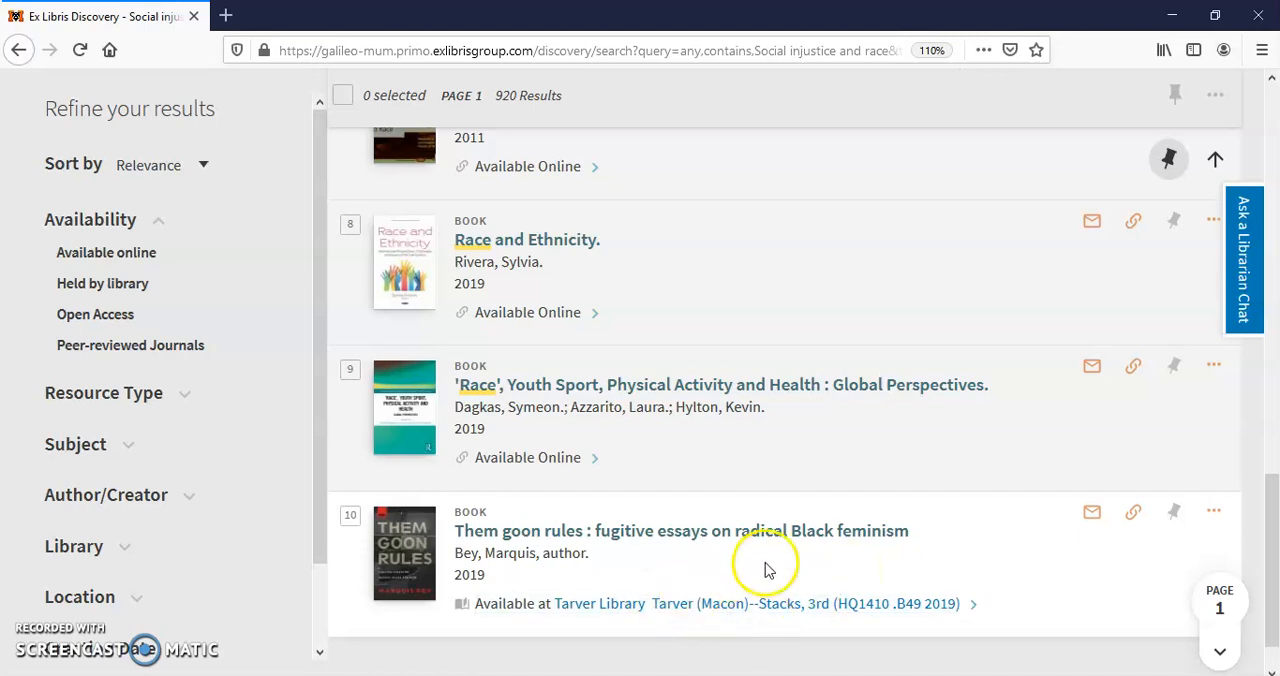
{"action": "left_click", "coordinate": [681, 530]}
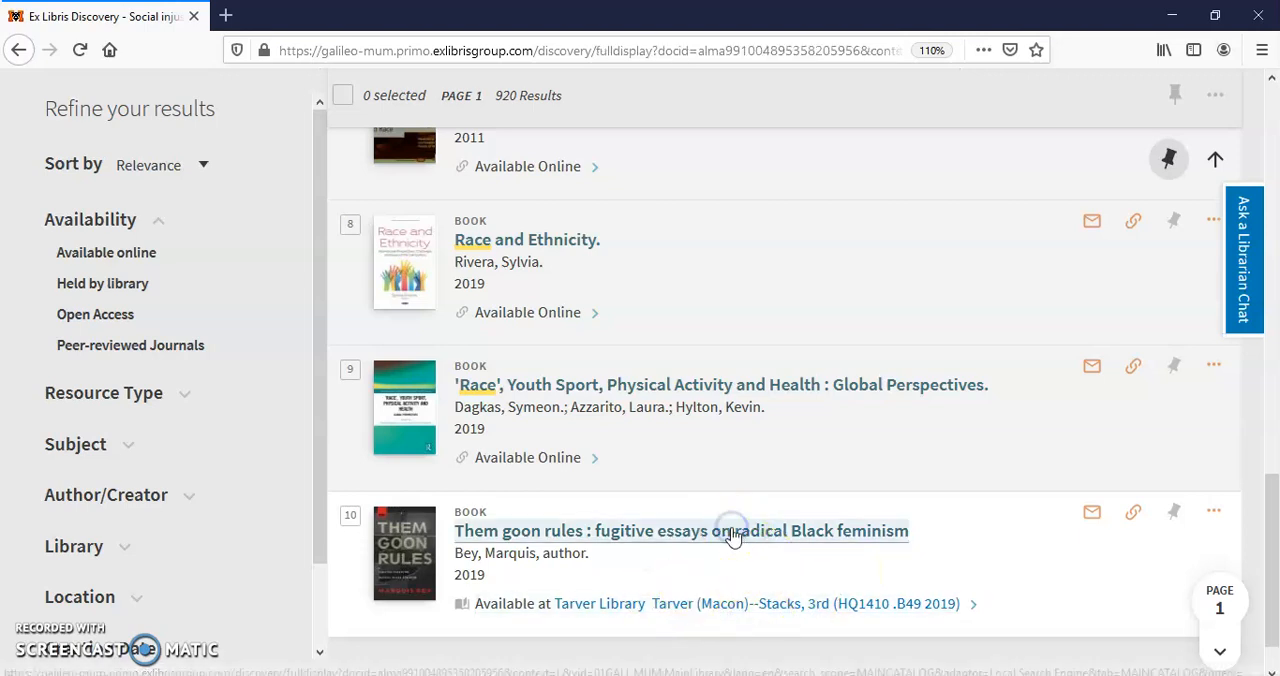
{"action": "left_click", "coordinate": [681, 530]}
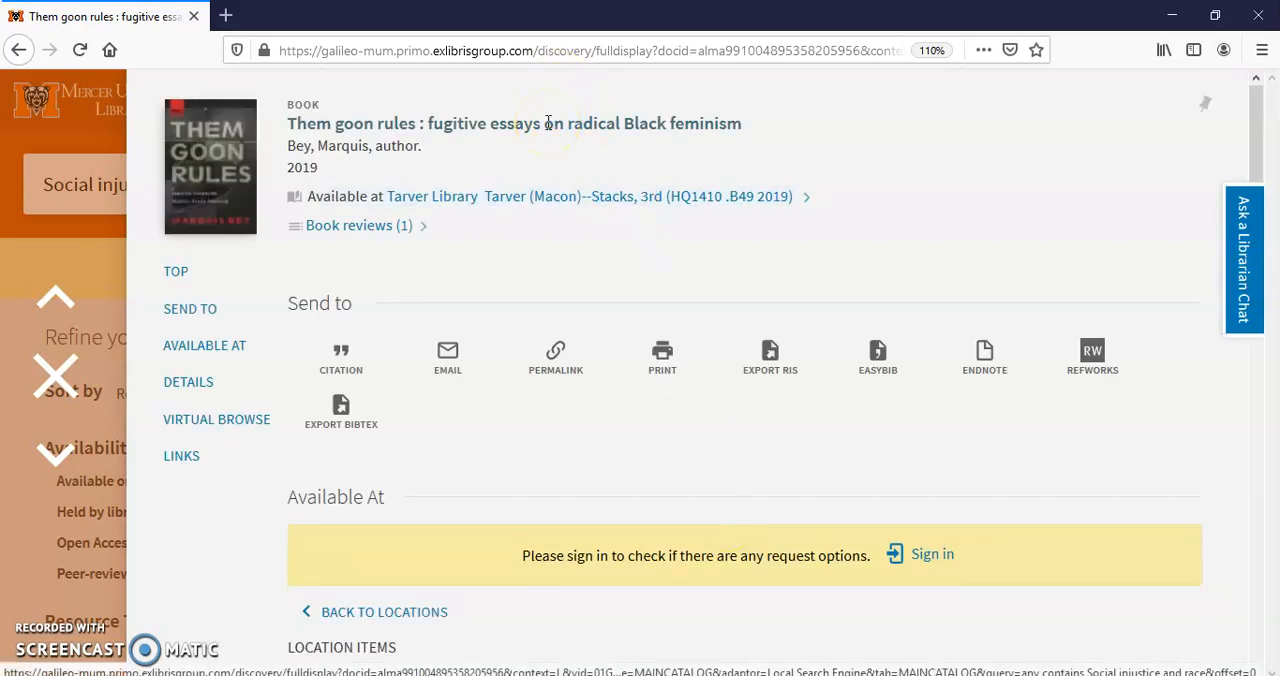
{"action": "mouse_move", "coordinate": [665, 196]}
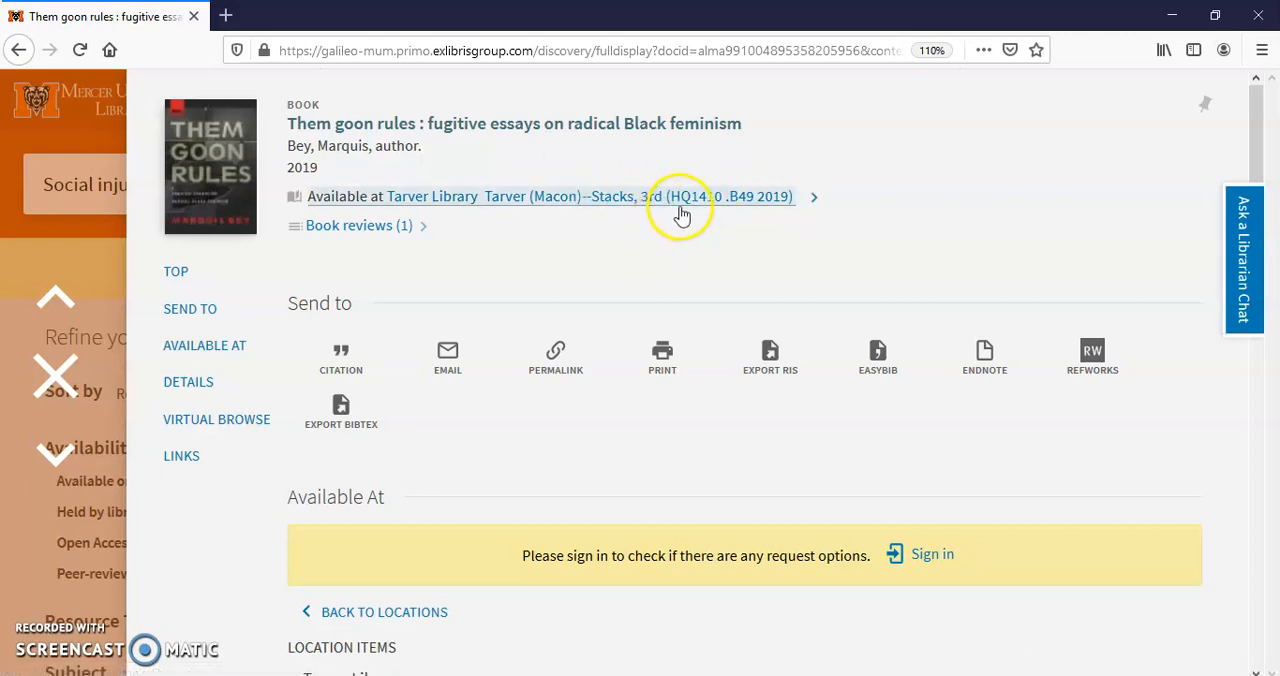
{"action": "mouse_move", "coordinate": [685, 218]}
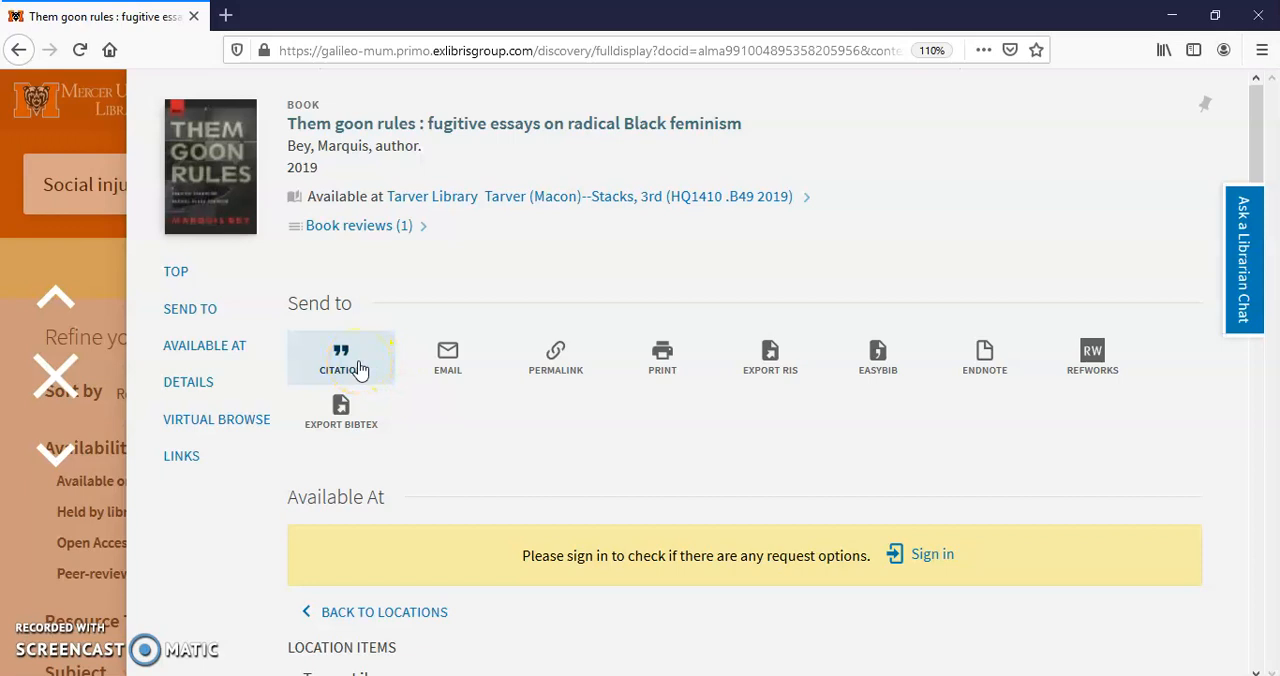
Step: Show the book's citation, switching it from APA to MLA (8th edition)
{"action": "left_click", "coordinate": [341, 357]}
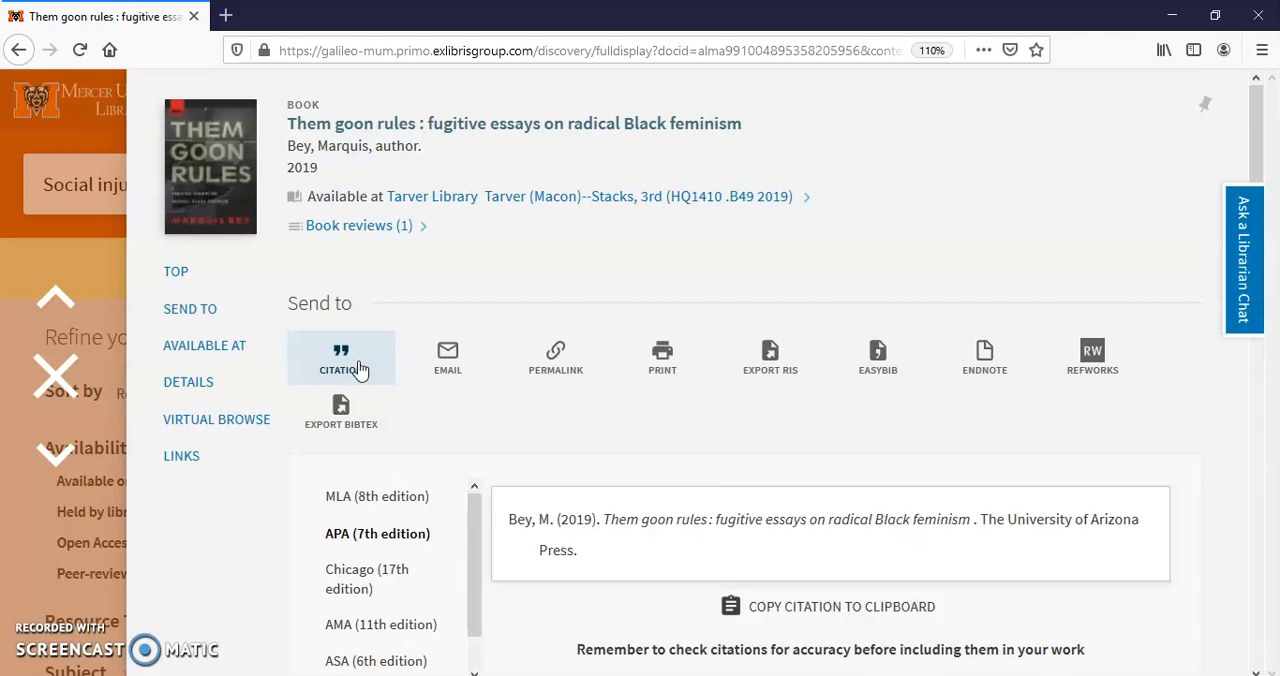
{"action": "mouse_move", "coordinate": [1188, 375]}
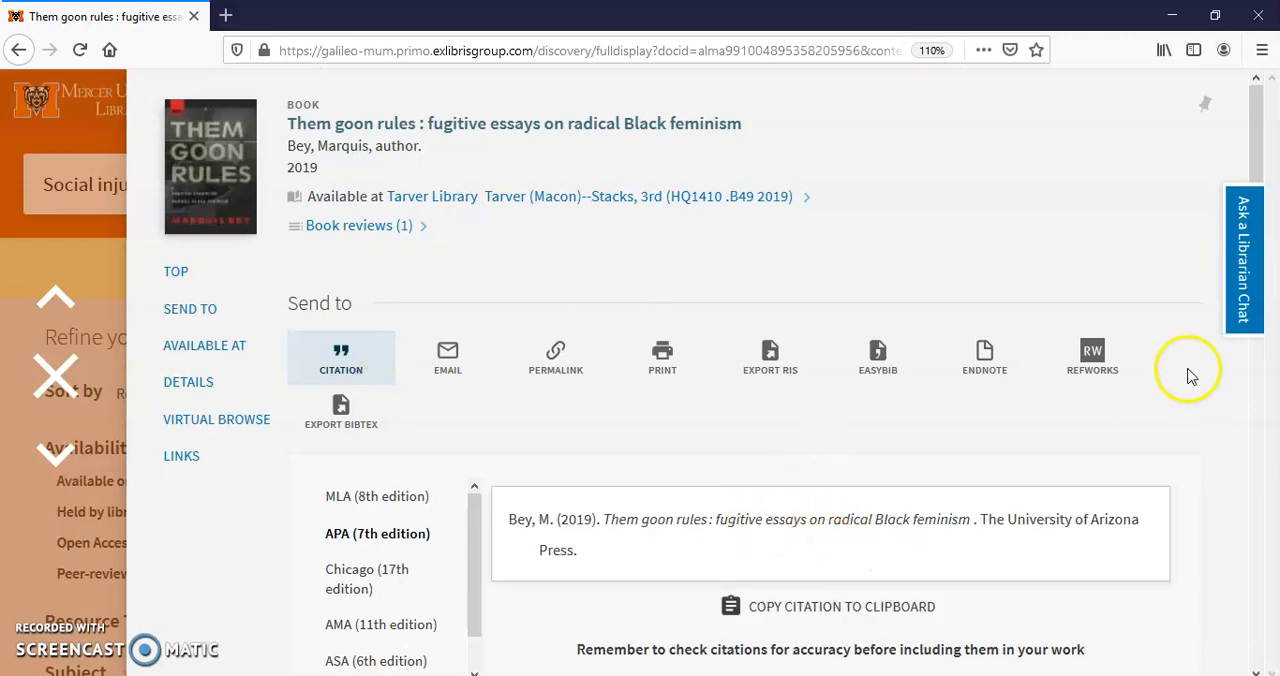
{"action": "scroll", "scroll_direction": "down", "scroll_amount": 3}
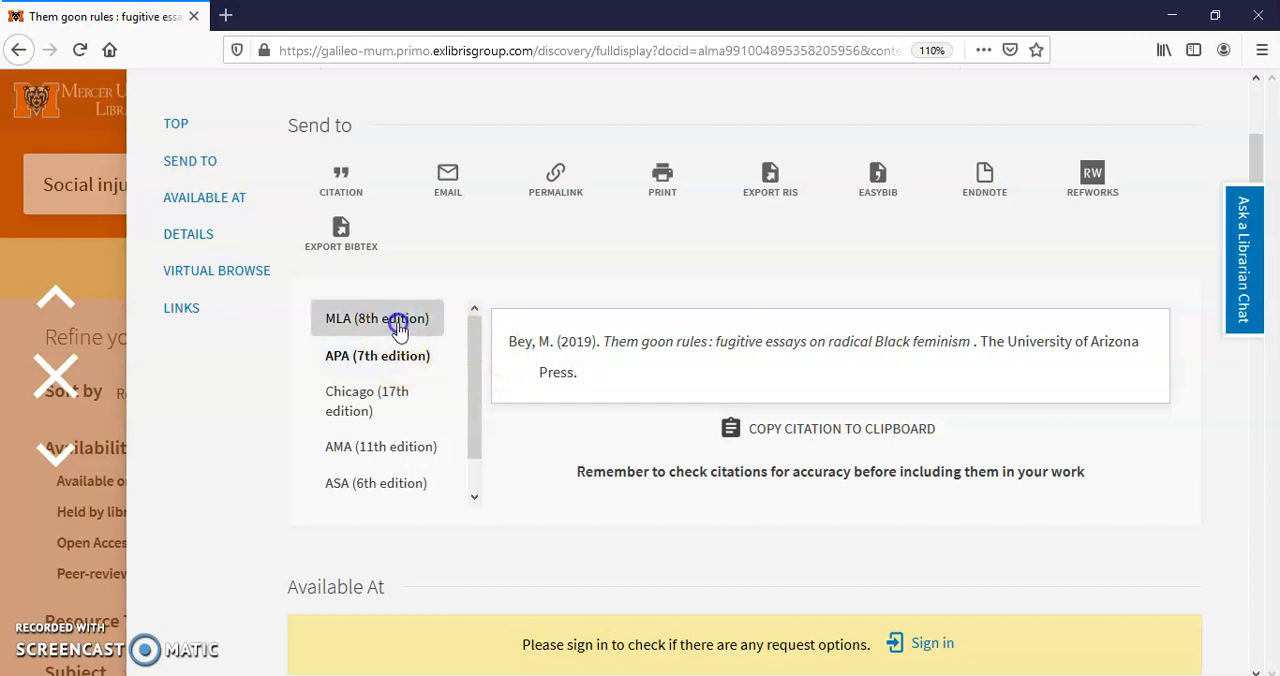
{"action": "left_click", "coordinate": [378, 318]}
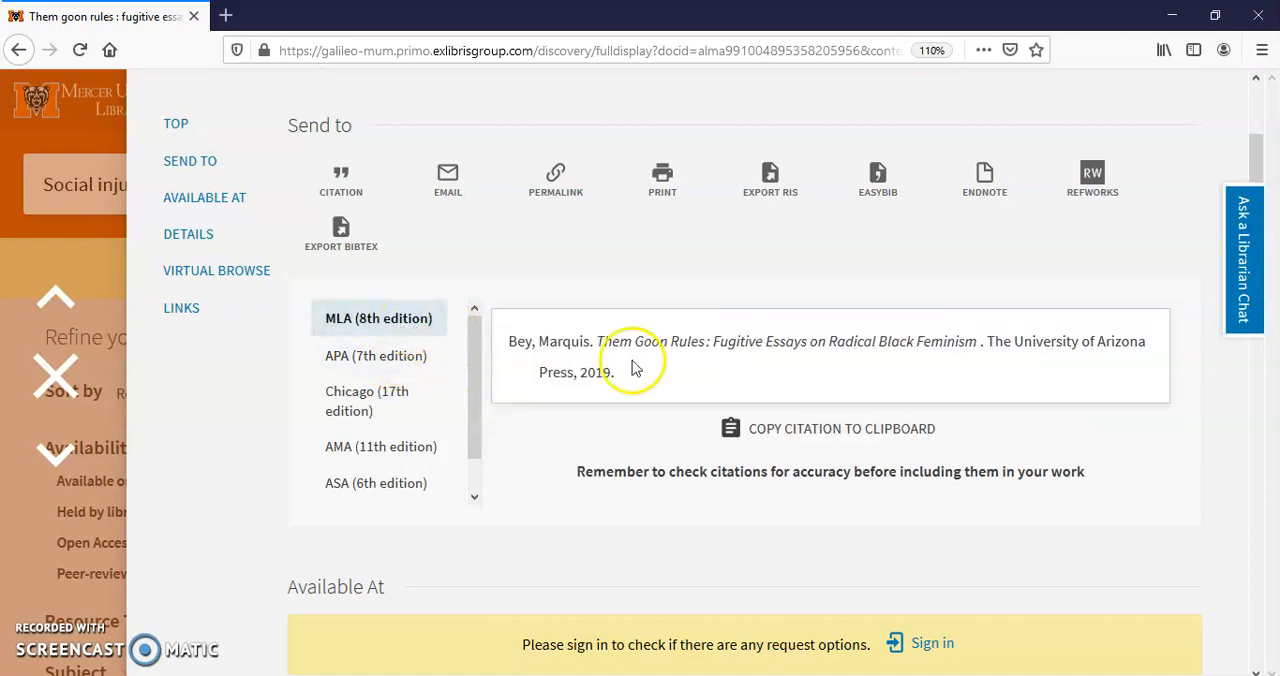
{"action": "mouse_move", "coordinate": [757, 300]}
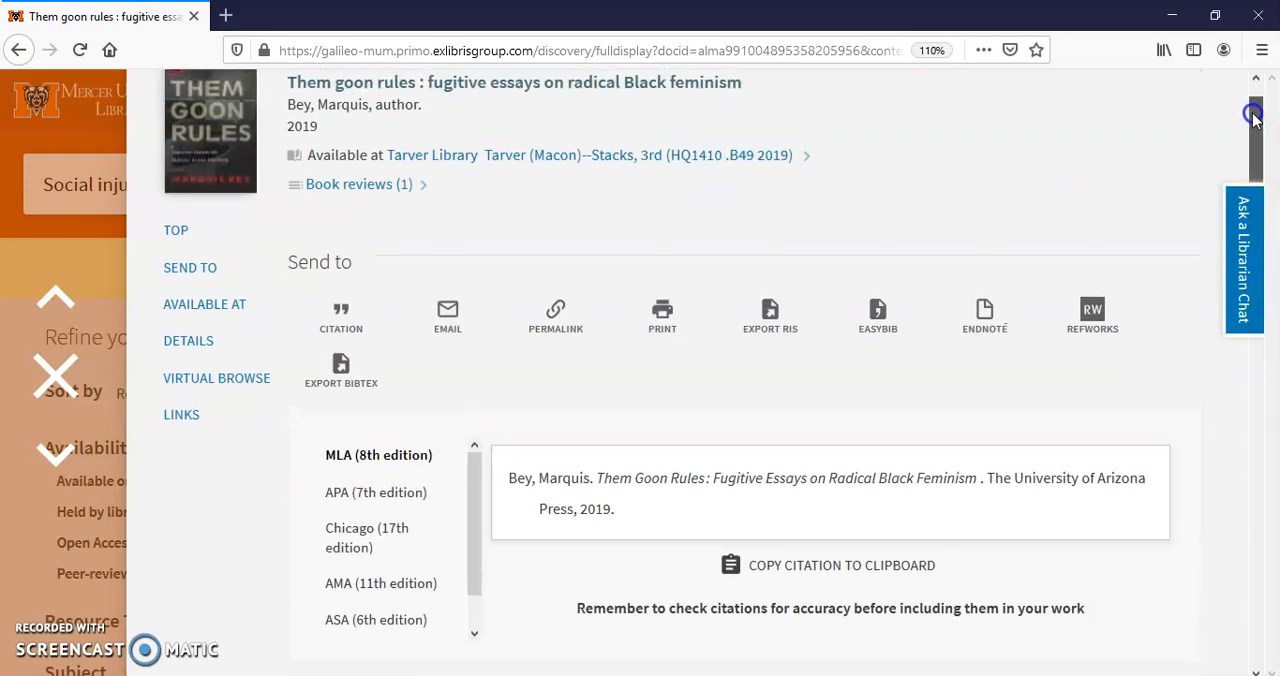
{"action": "scroll", "scroll_direction": "up", "scroll_amount": 3}
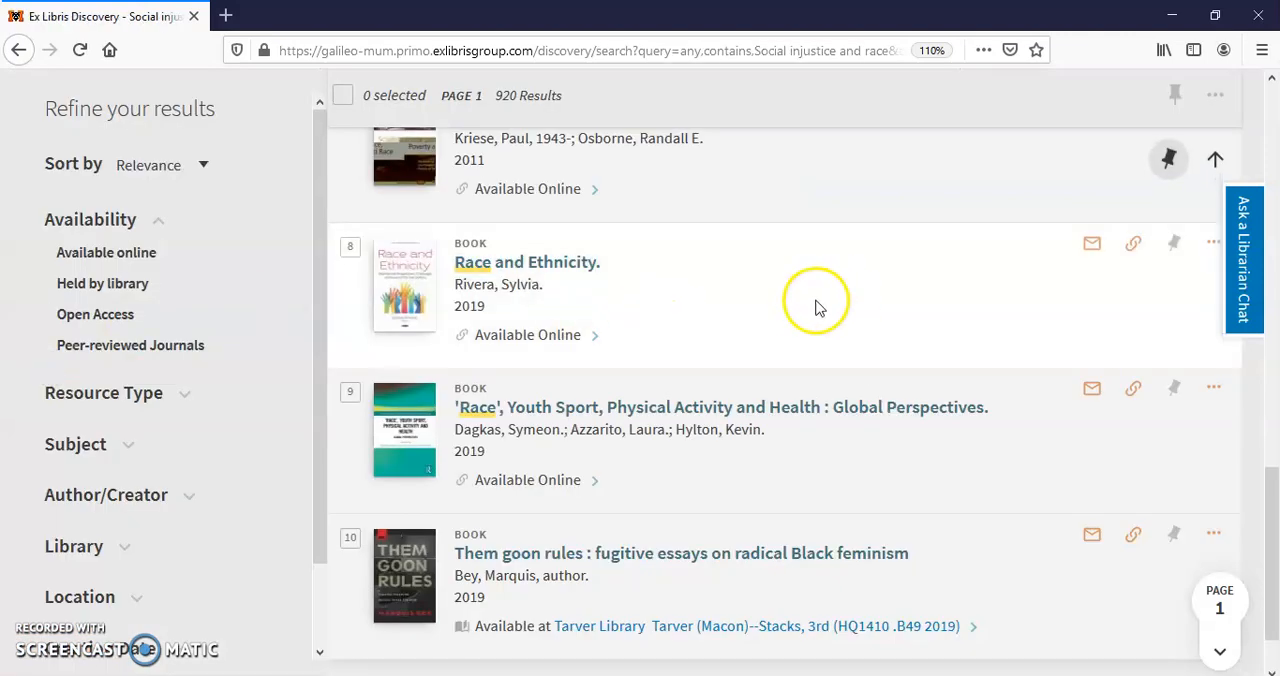
{"action": "mouse_move", "coordinate": [1012, 333]}
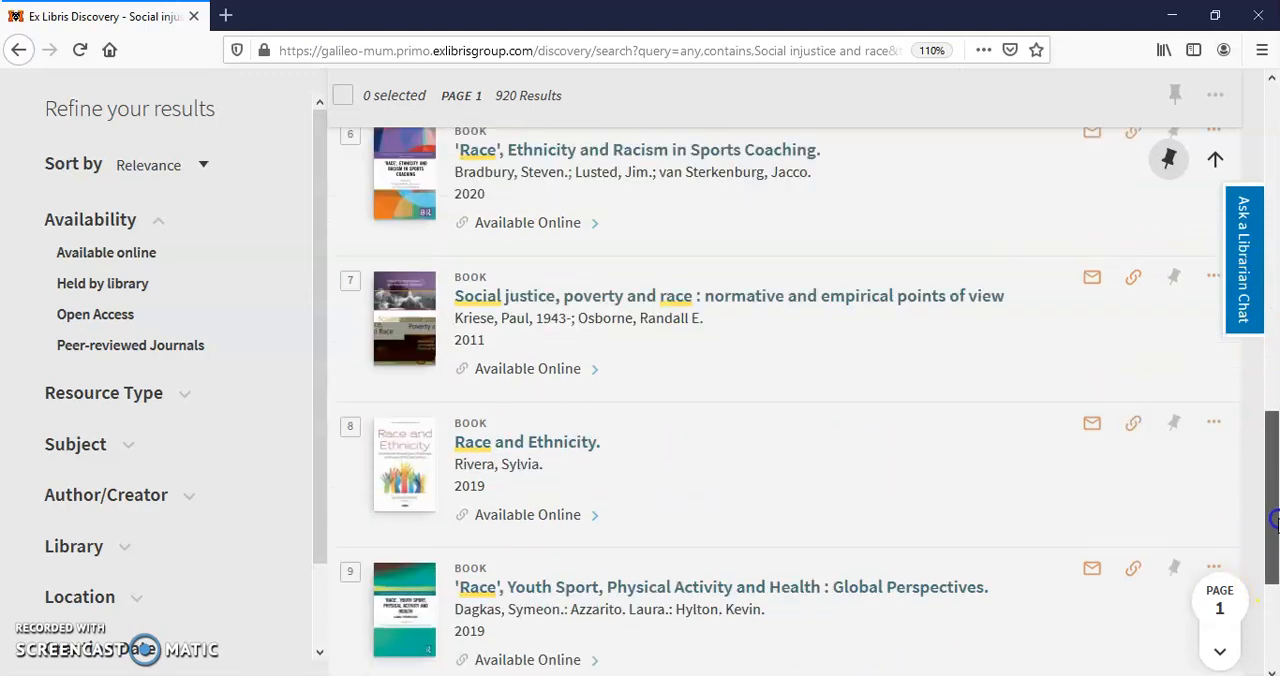
{"action": "mouse_move", "coordinate": [965, 463]}
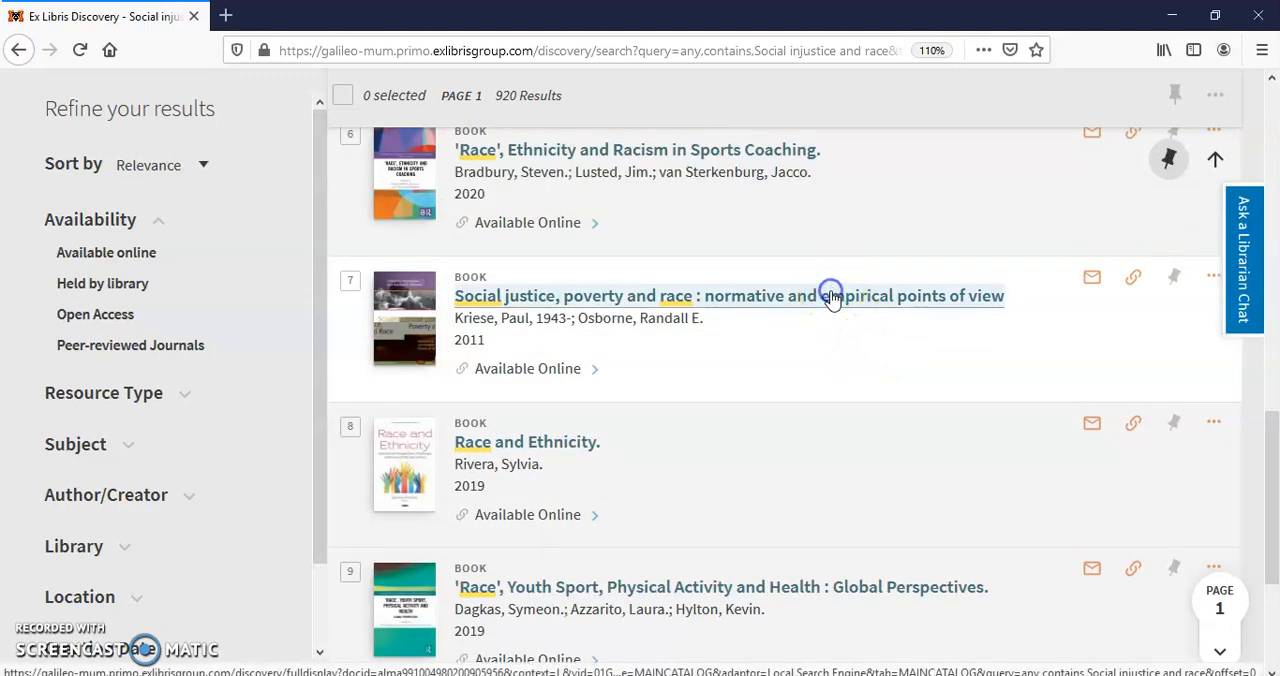
Step: Open the record for 'Social justice, poverty and race' (Kriese, 2011)
{"action": "left_click", "coordinate": [728, 295]}
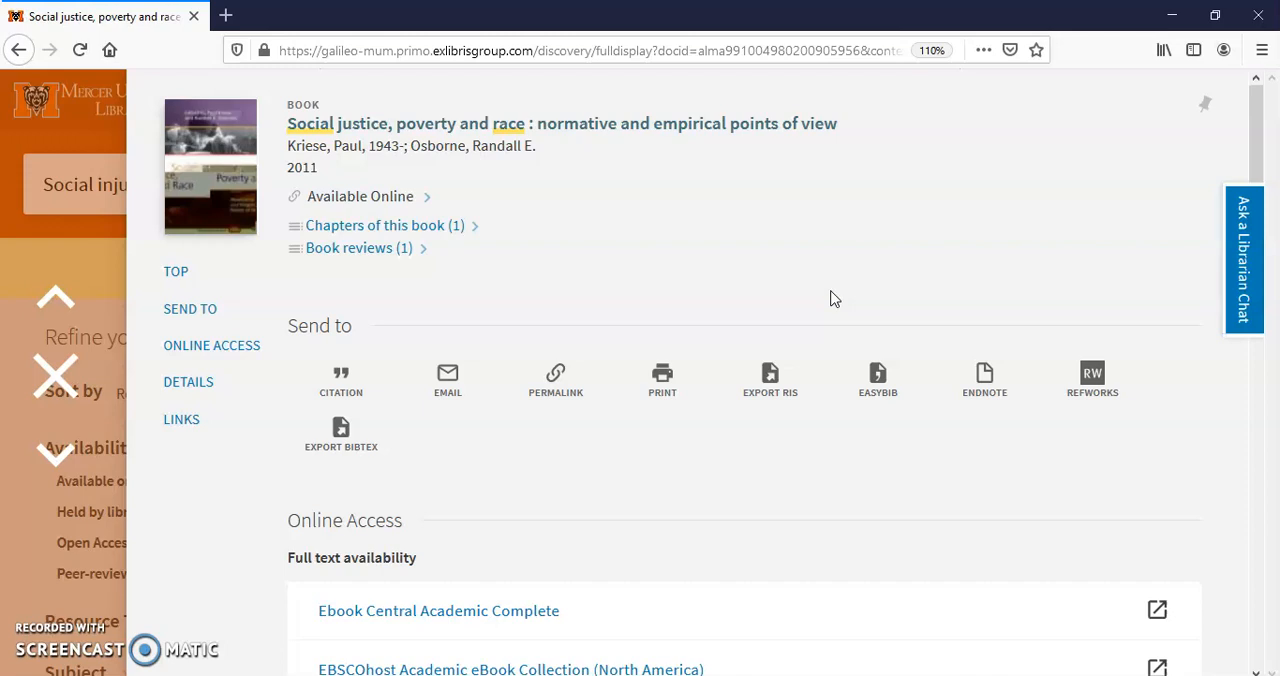
{"action": "mouse_move", "coordinate": [433, 245]}
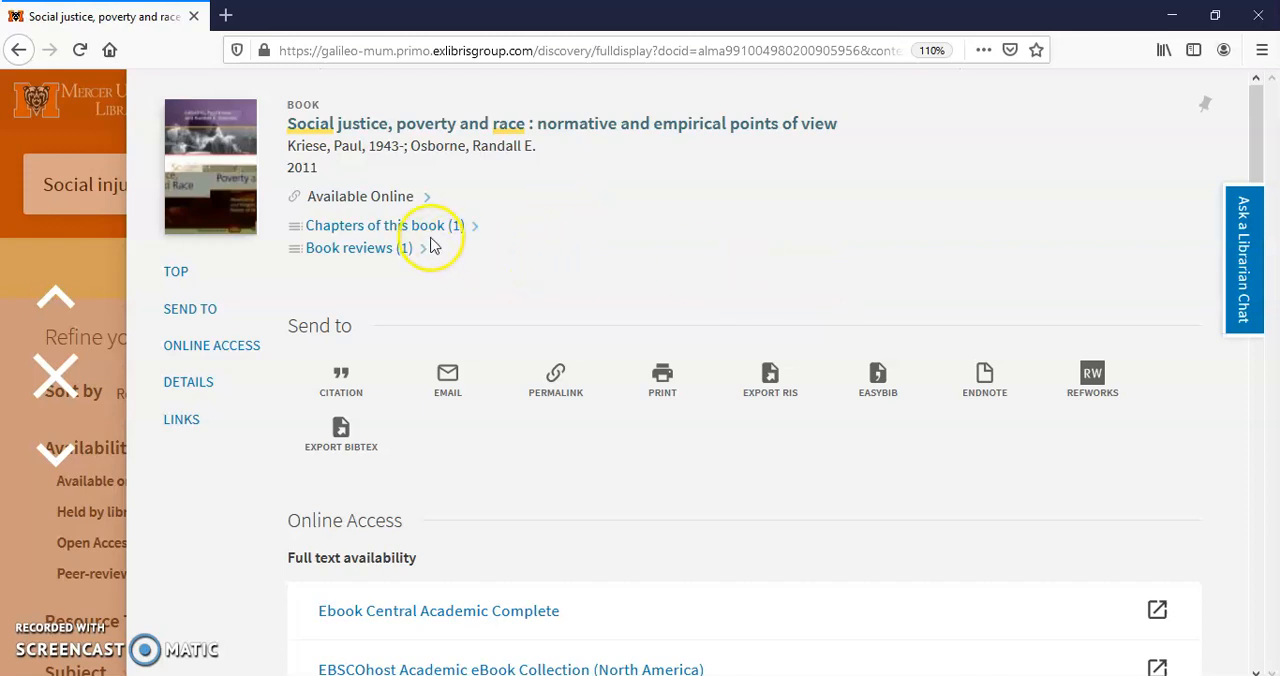
{"action": "mouse_move", "coordinate": [378, 268]}
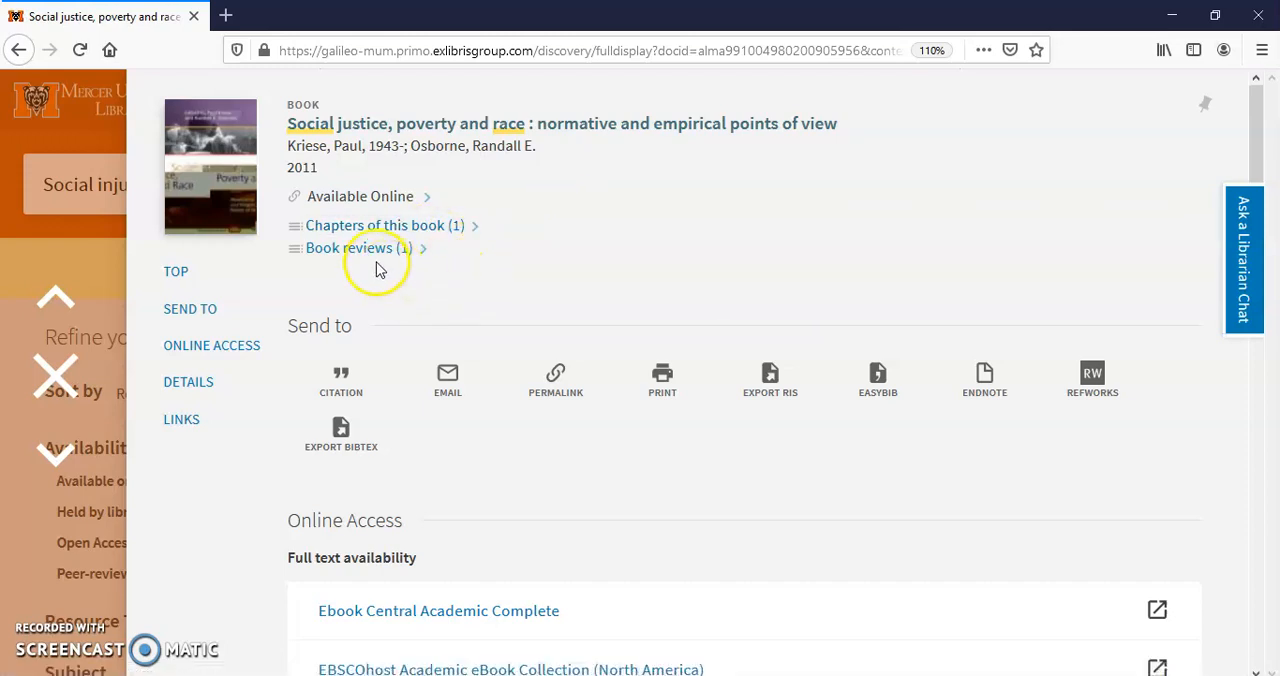
{"action": "mouse_move", "coordinate": [795, 525]}
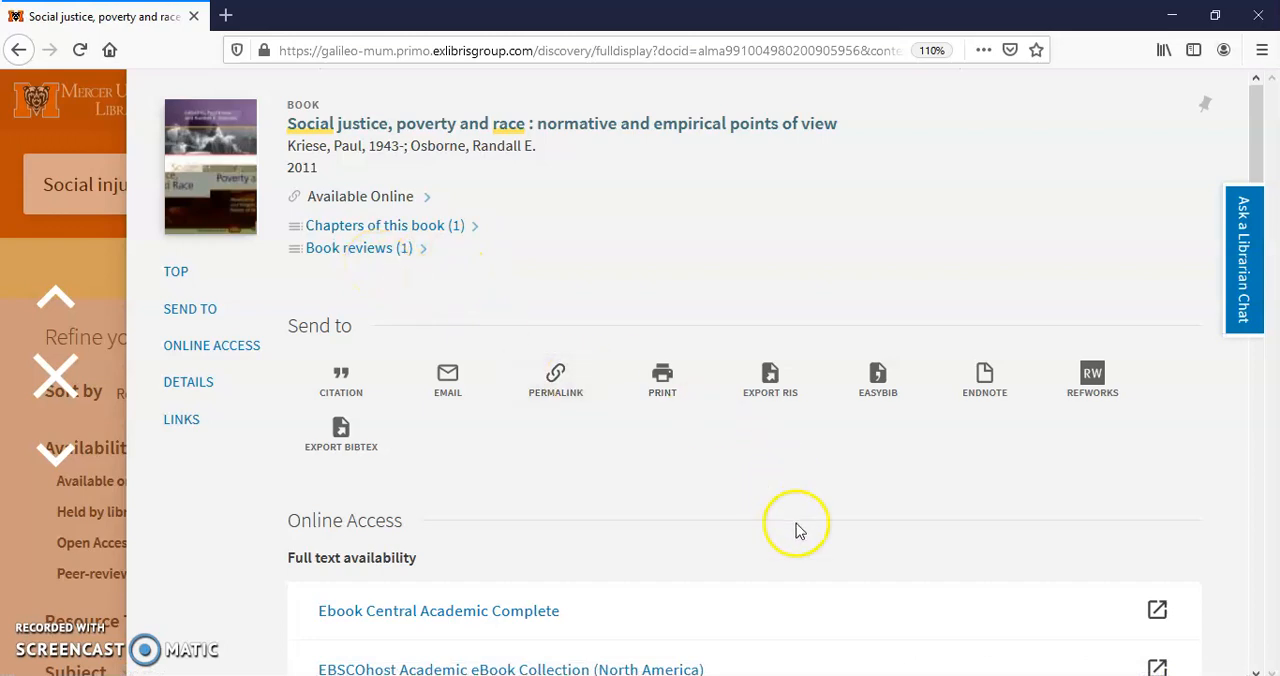
{"action": "mouse_move", "coordinate": [435, 545]}
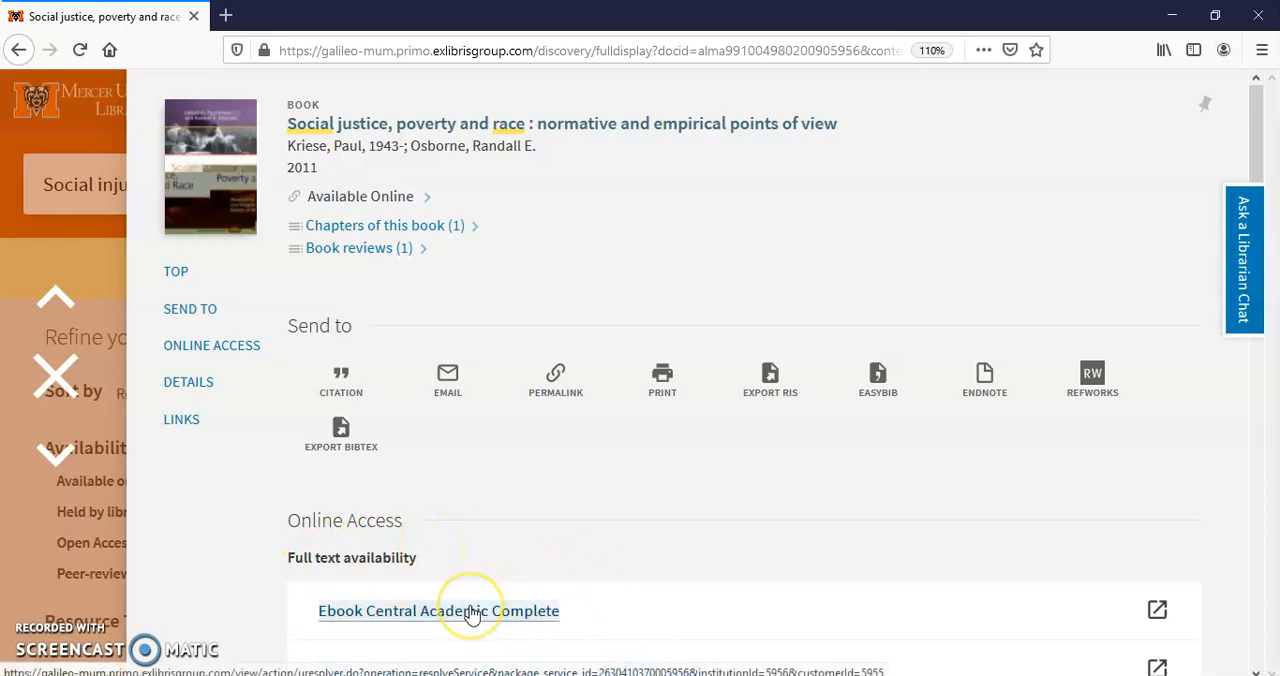
Step: Open the book in Ebook Central, log in as morton_, and decline saving the login
{"action": "left_click", "coordinate": [438, 611]}
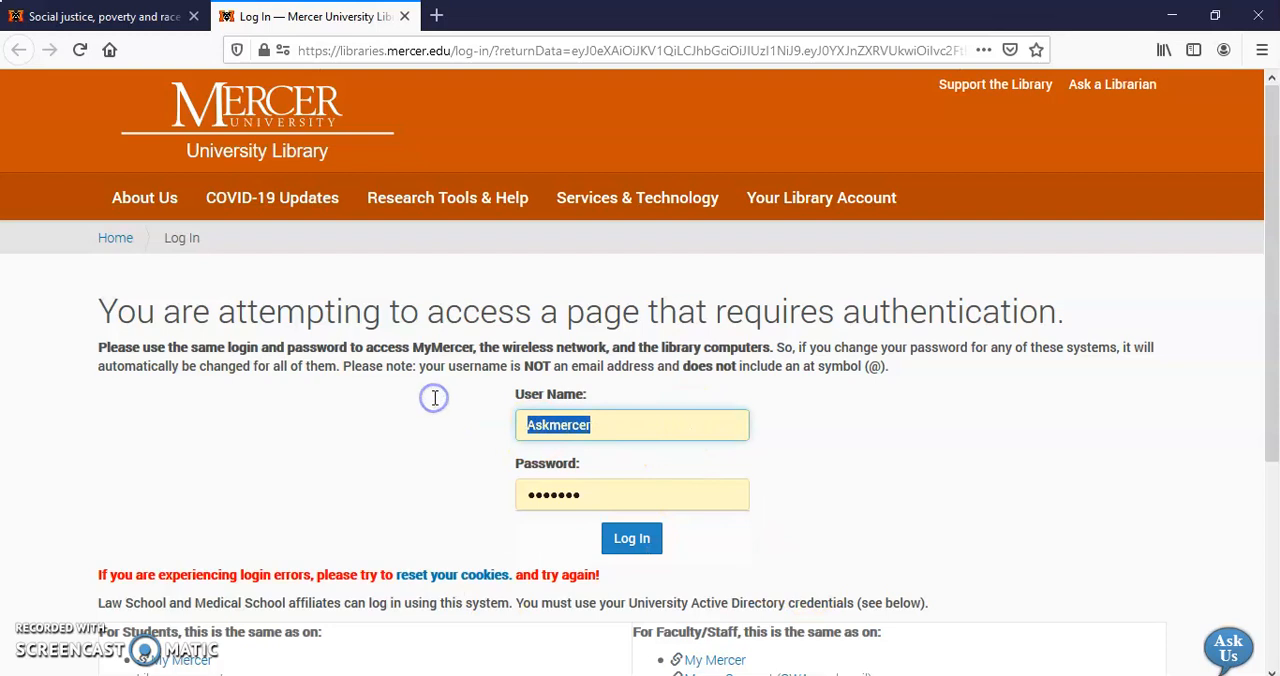
{"action": "type", "text": "morton_gm"}
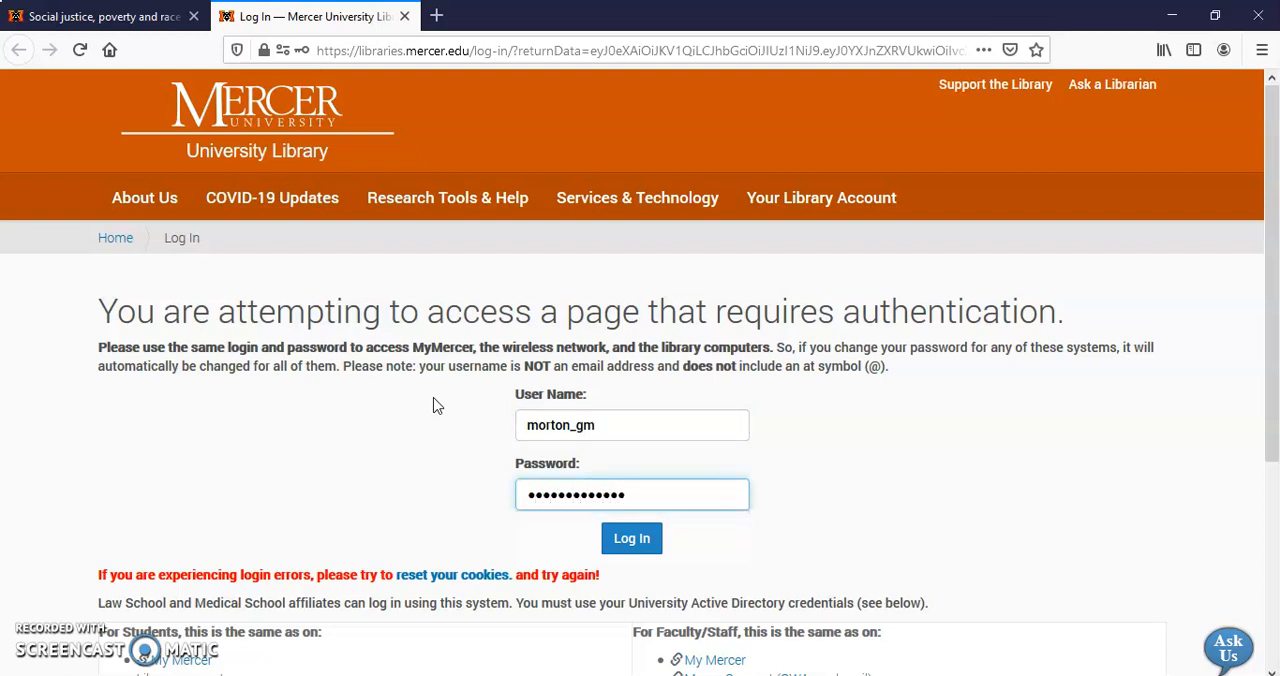
{"action": "left_click", "coordinate": [631, 538]}
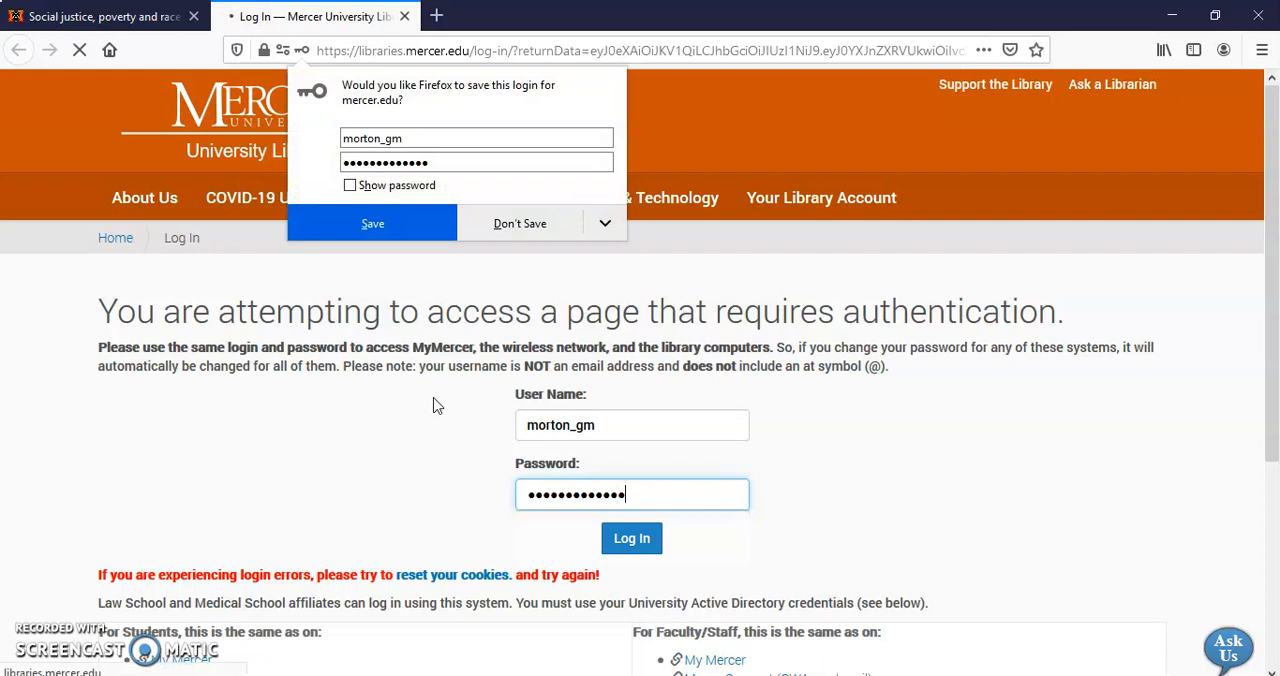
{"action": "left_click", "coordinate": [631, 538]}
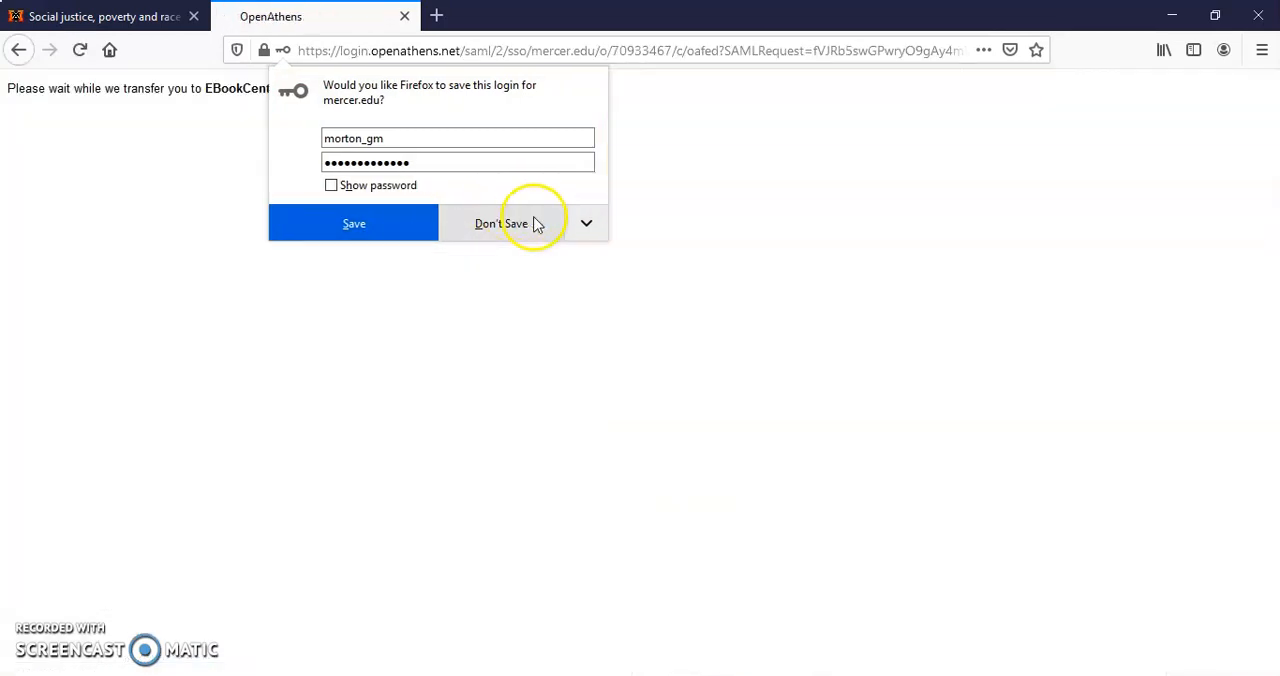
{"action": "left_click", "coordinate": [501, 223]}
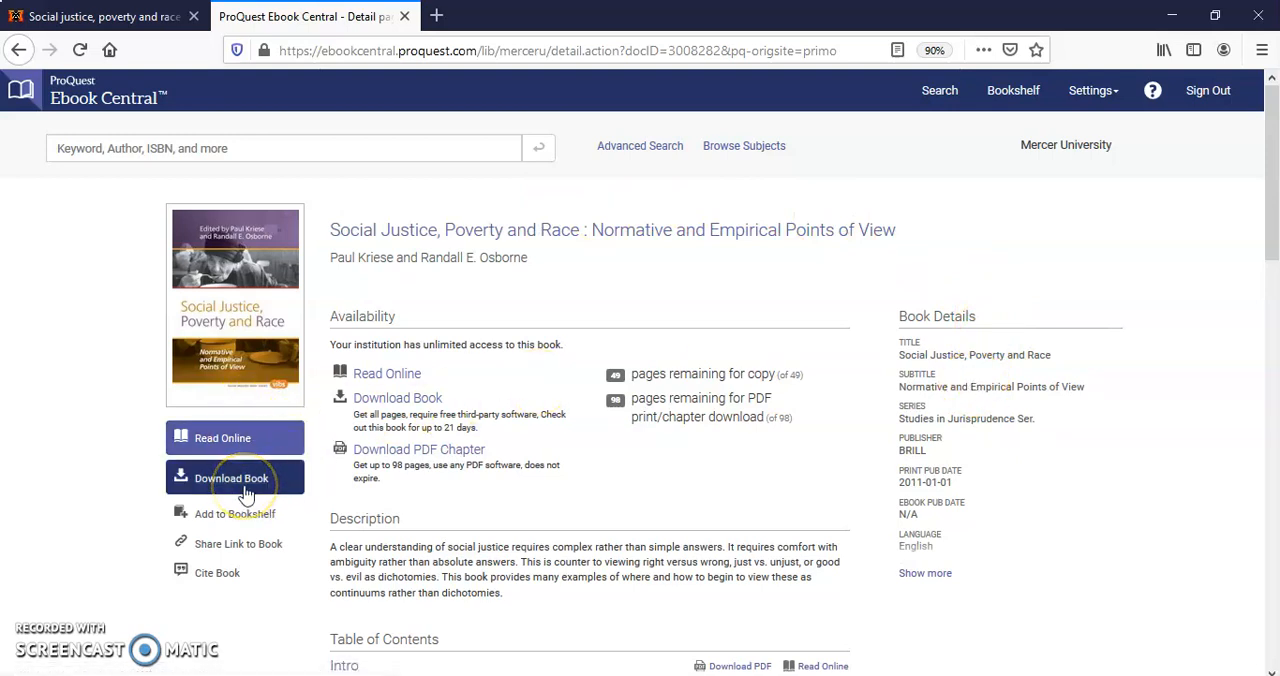
{"action": "mouse_move", "coordinate": [427, 450]}
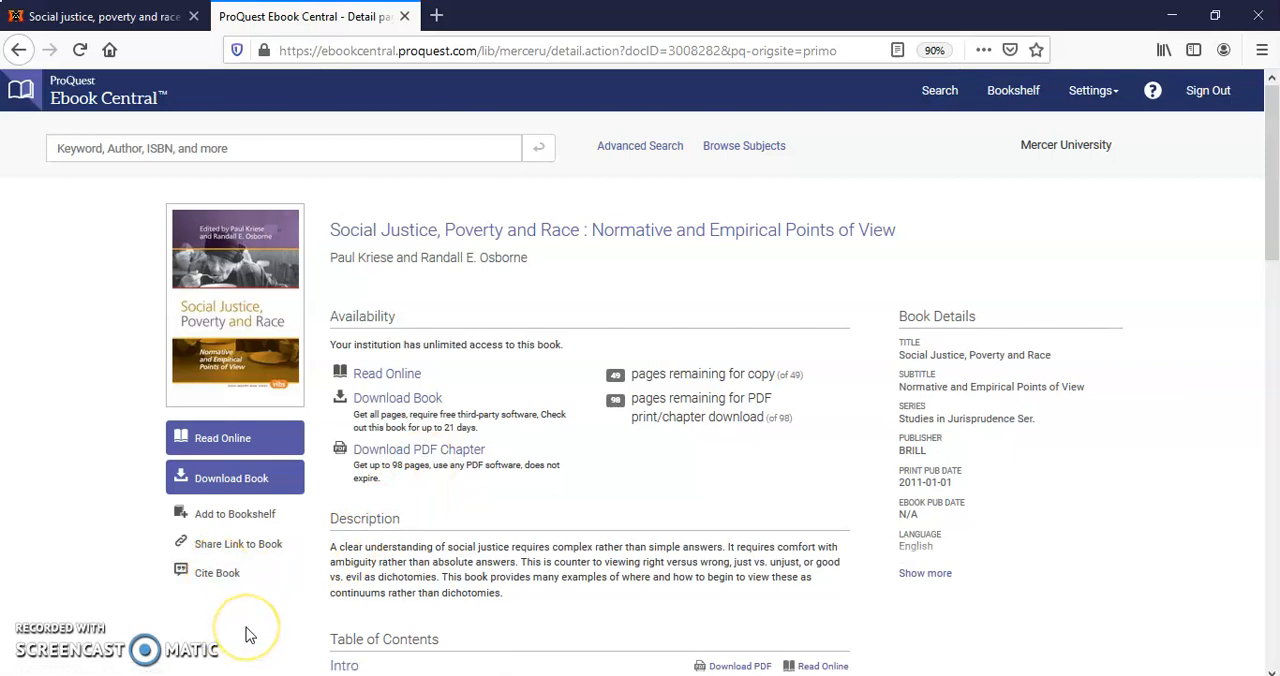
{"action": "mouse_move", "coordinate": [250, 632]}
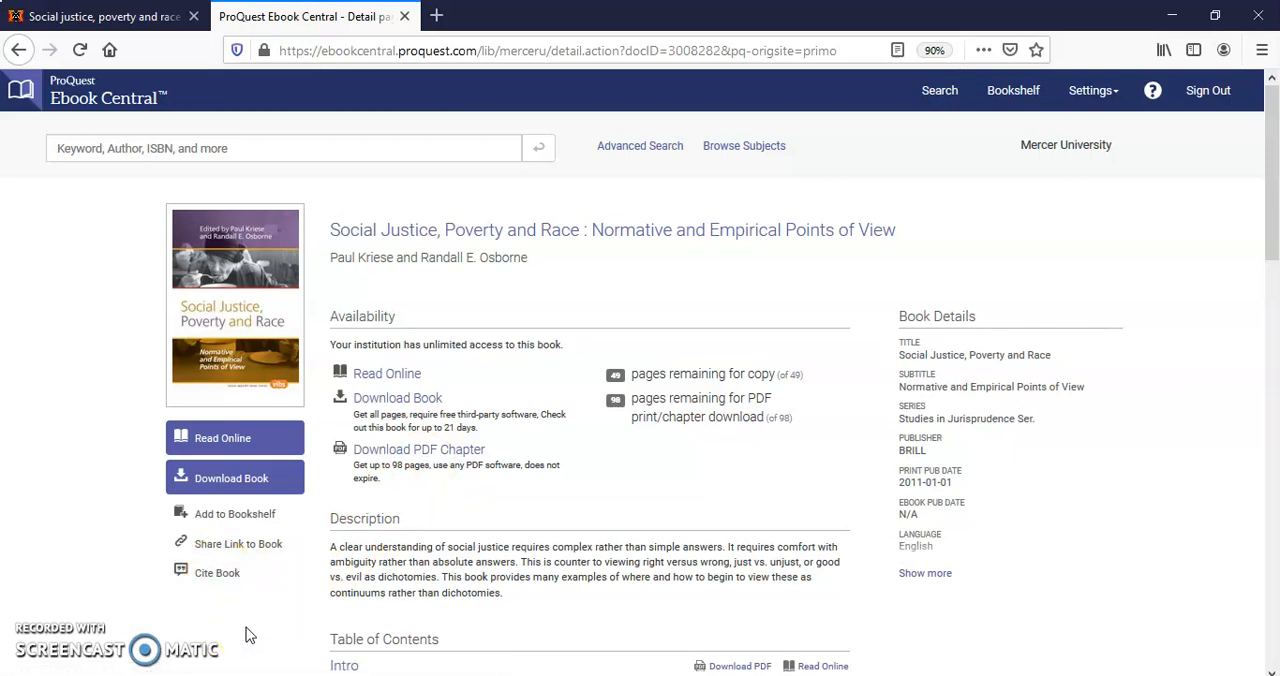